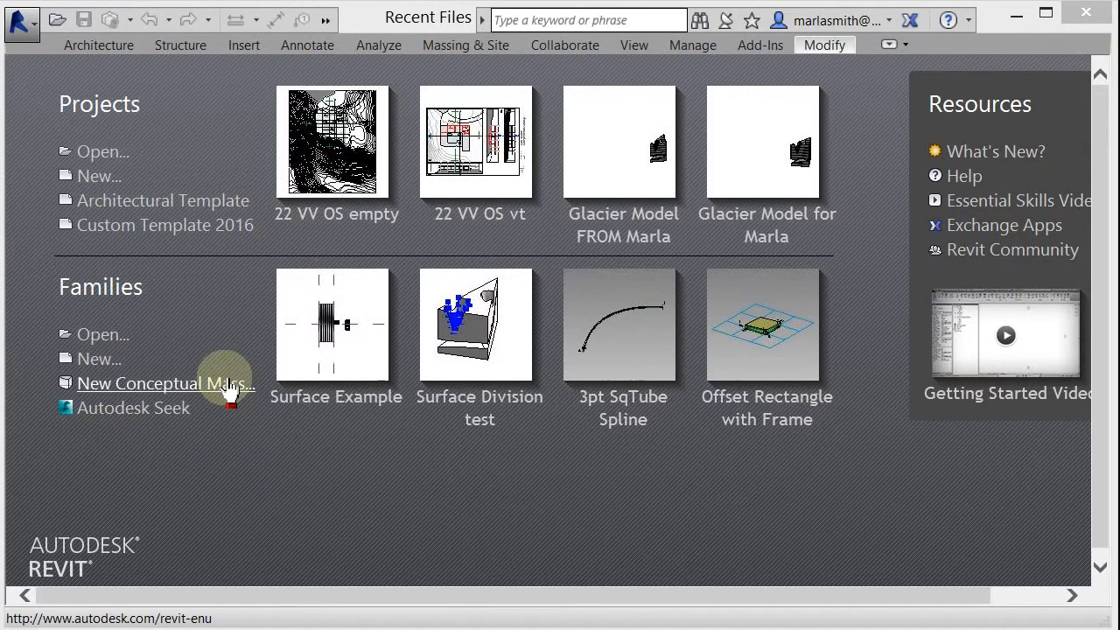
- Start a new conceptual mass family from the start screen's Families section
{"action": "left_click", "coordinate": [166, 383]}
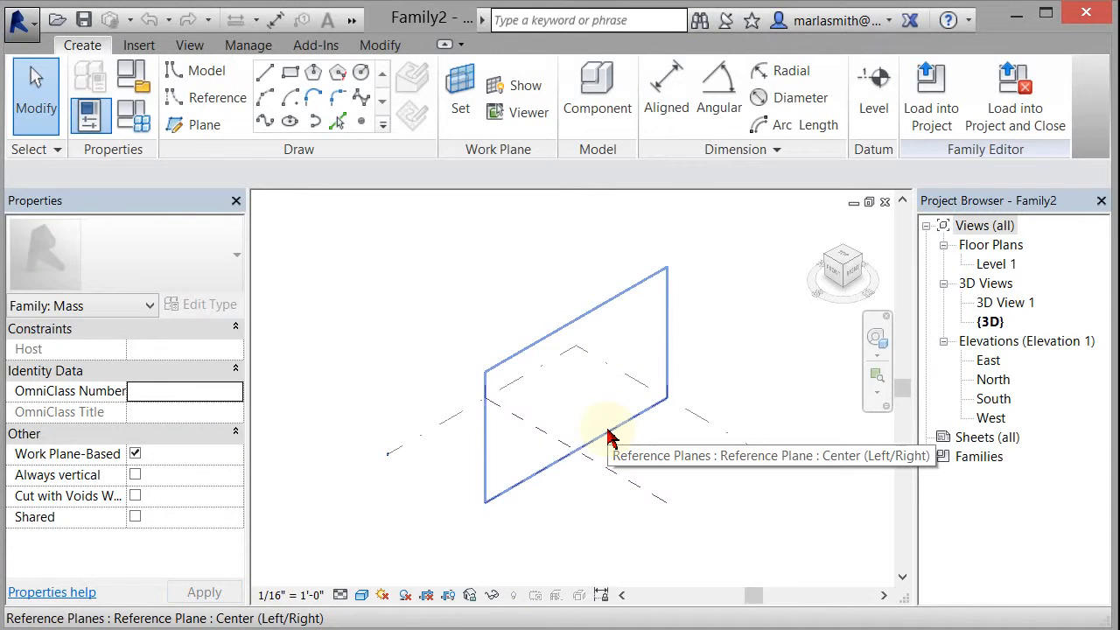
{"action": "mouse_move", "coordinate": [613, 476]}
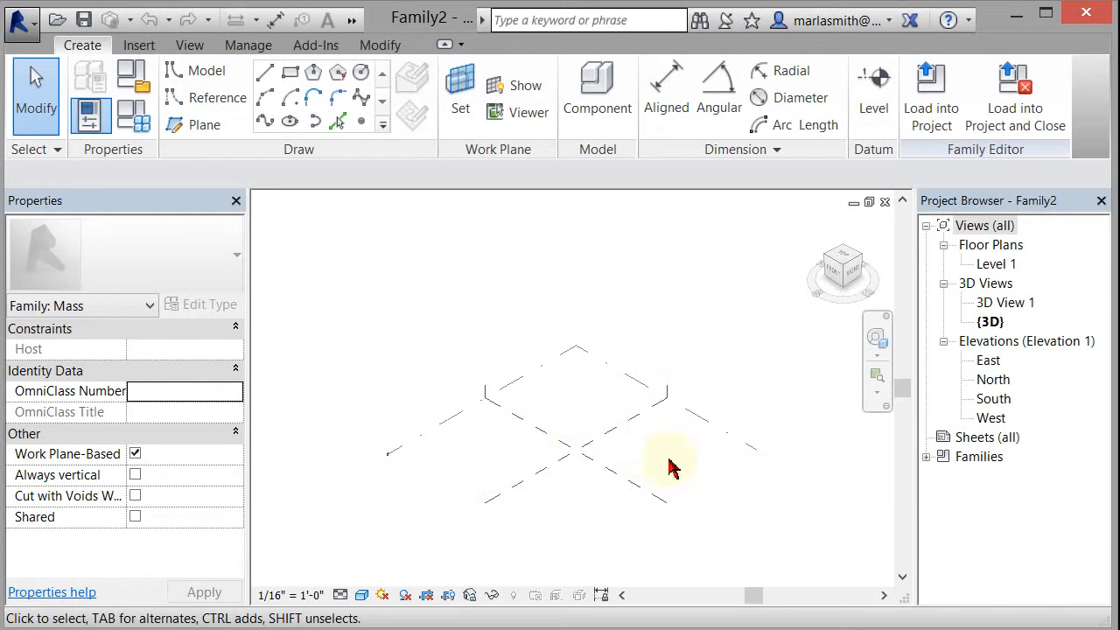
{"action": "mouse_move", "coordinate": [996, 262]}
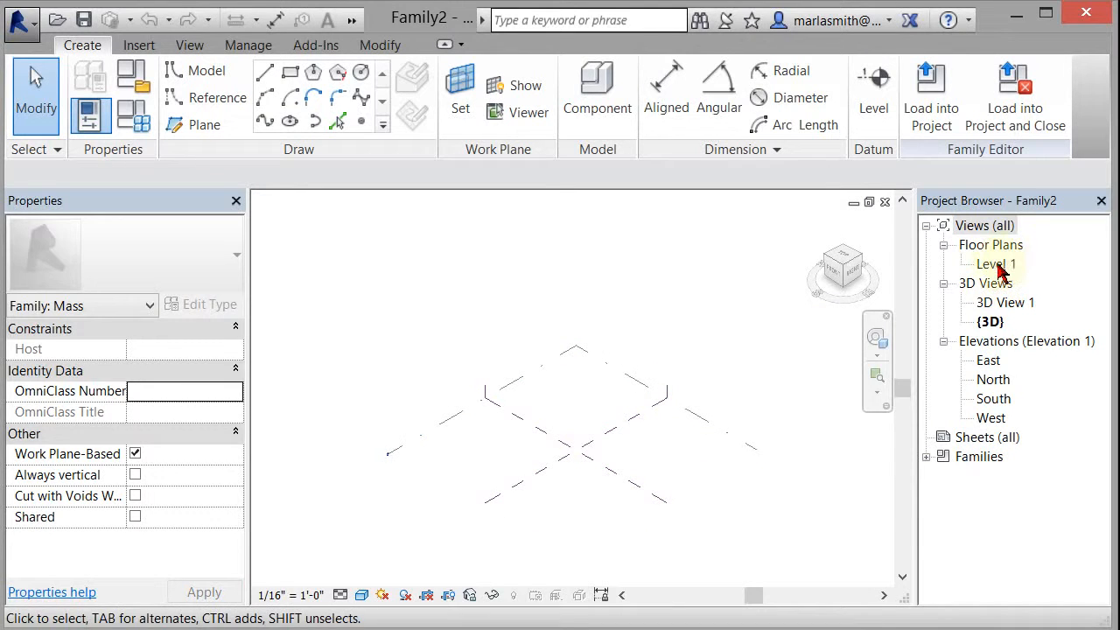
- Copy the Center (Front/Back) plane into three parallel reference planes above it in Level 1
{"action": "double_click", "coordinate": [995, 262]}
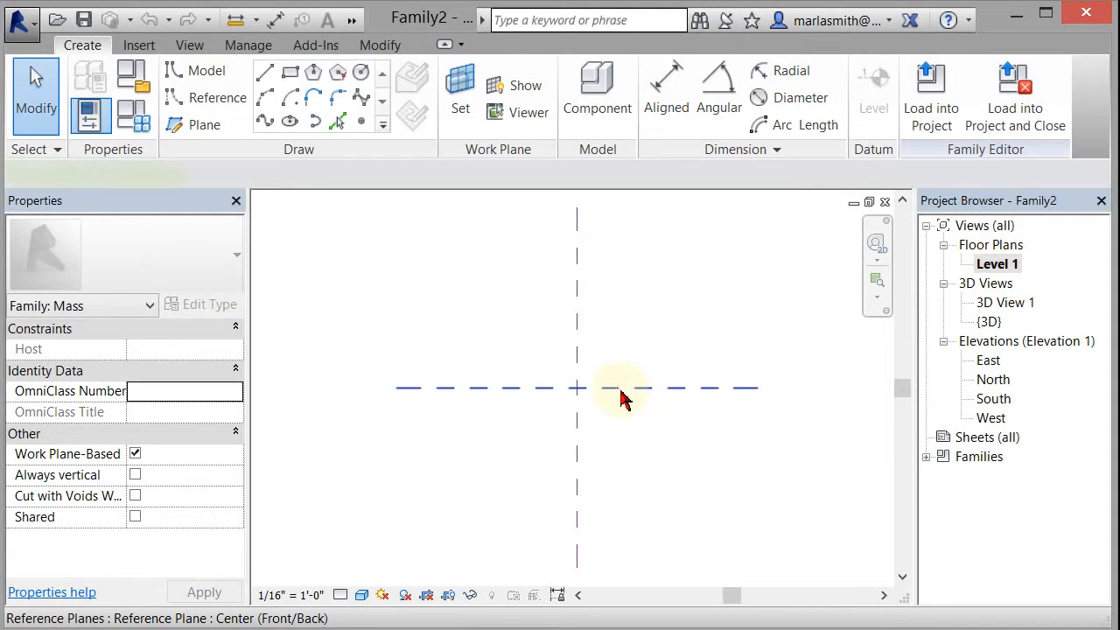
{"action": "left_click", "coordinate": [621, 388]}
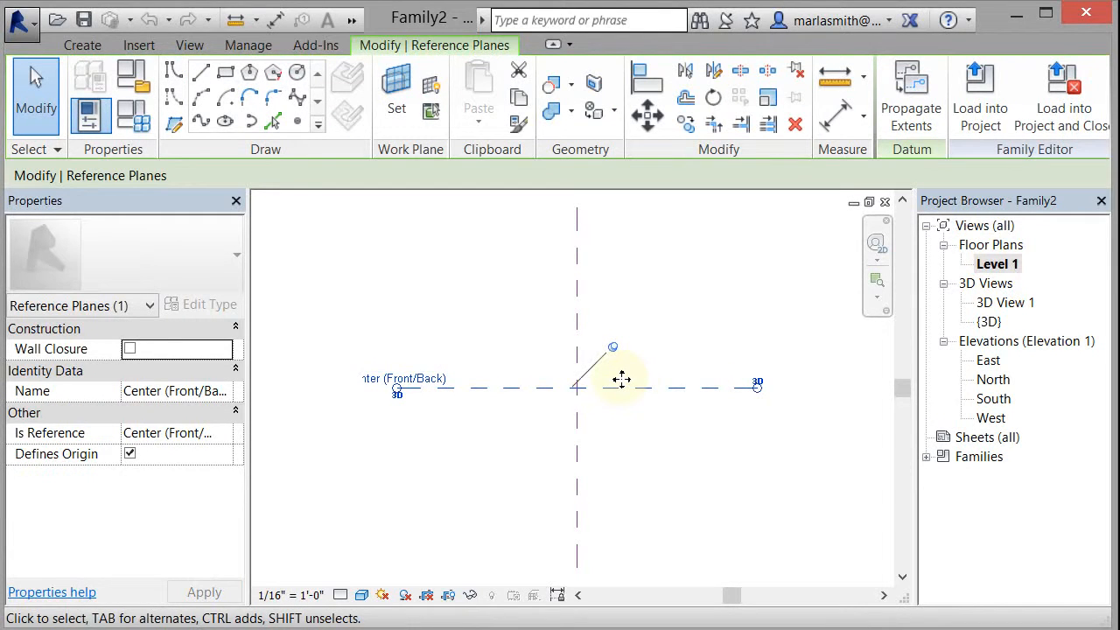
{"action": "mouse_move", "coordinate": [644, 411]}
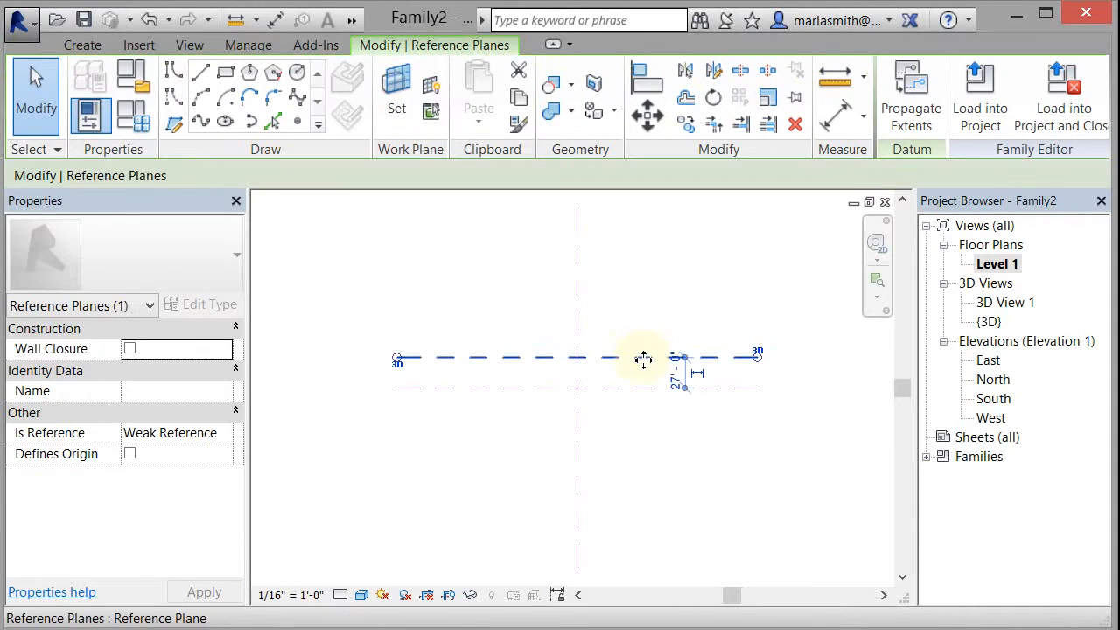
{"action": "mouse_move", "coordinate": [644, 359]}
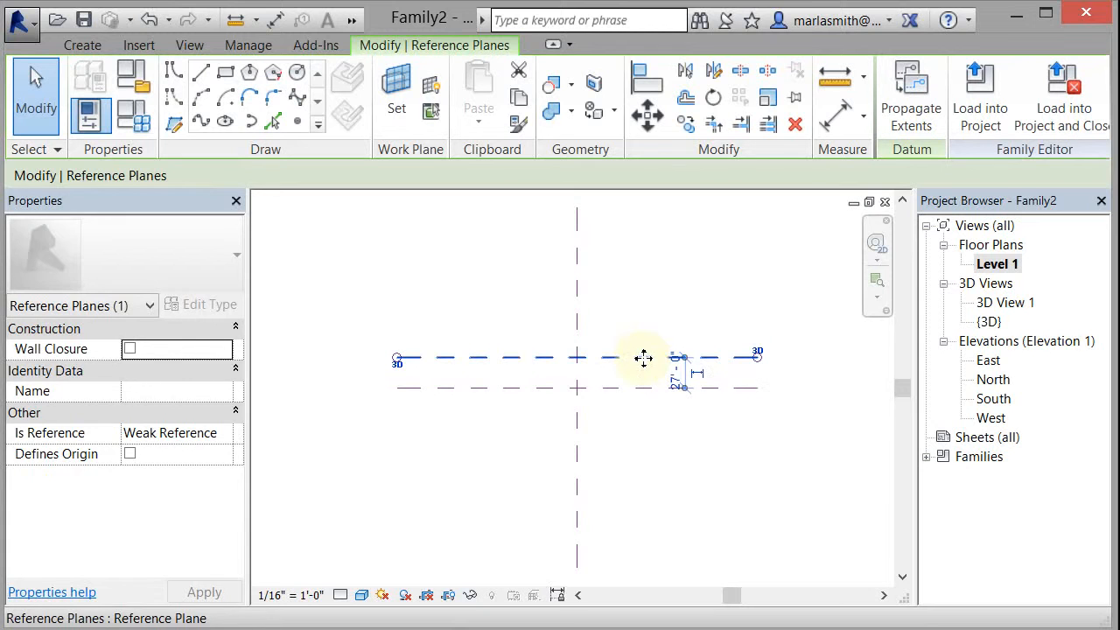
{"action": "left_click_drag", "start_coordinate": [644, 357], "coordinate": [644, 327]}
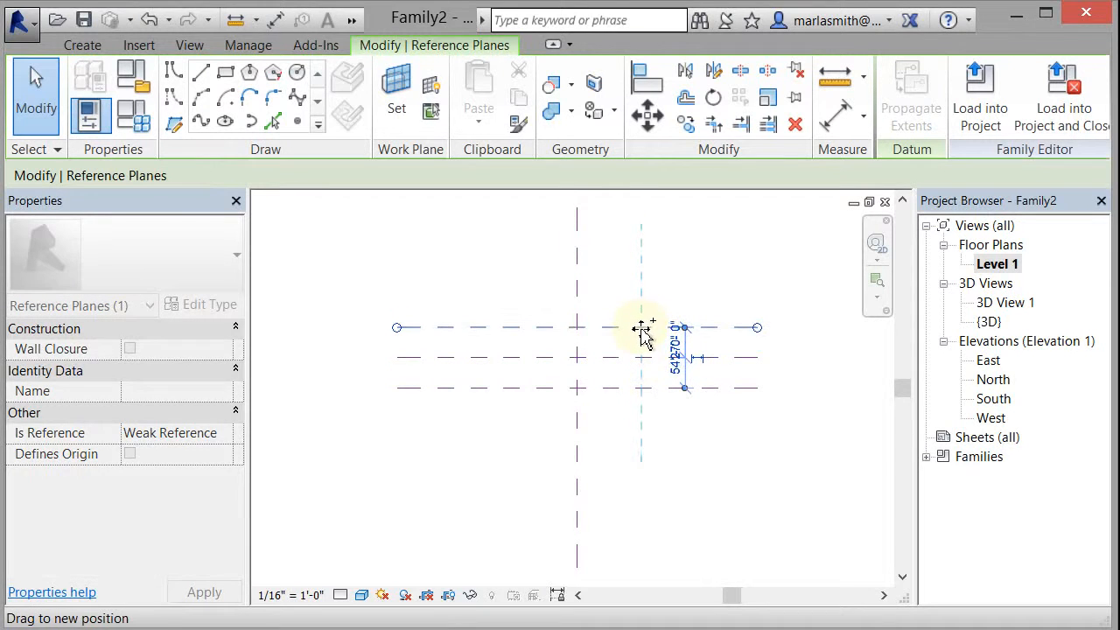
{"action": "left_click_drag", "start_coordinate": [644, 336], "coordinate": [644, 294]}
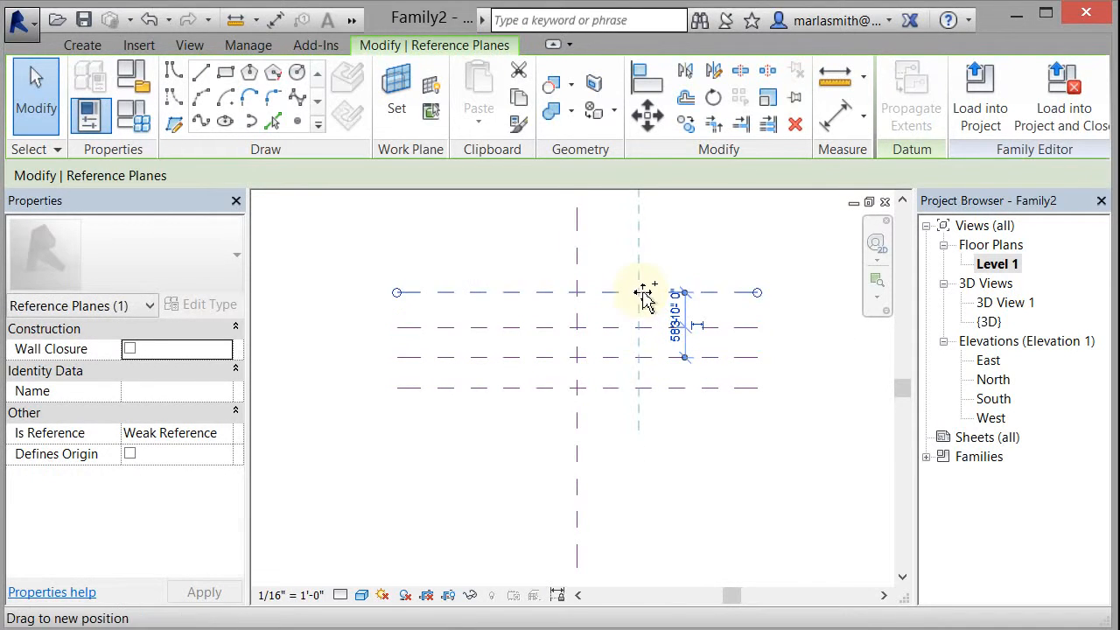
{"action": "left_click", "coordinate": [717, 420]}
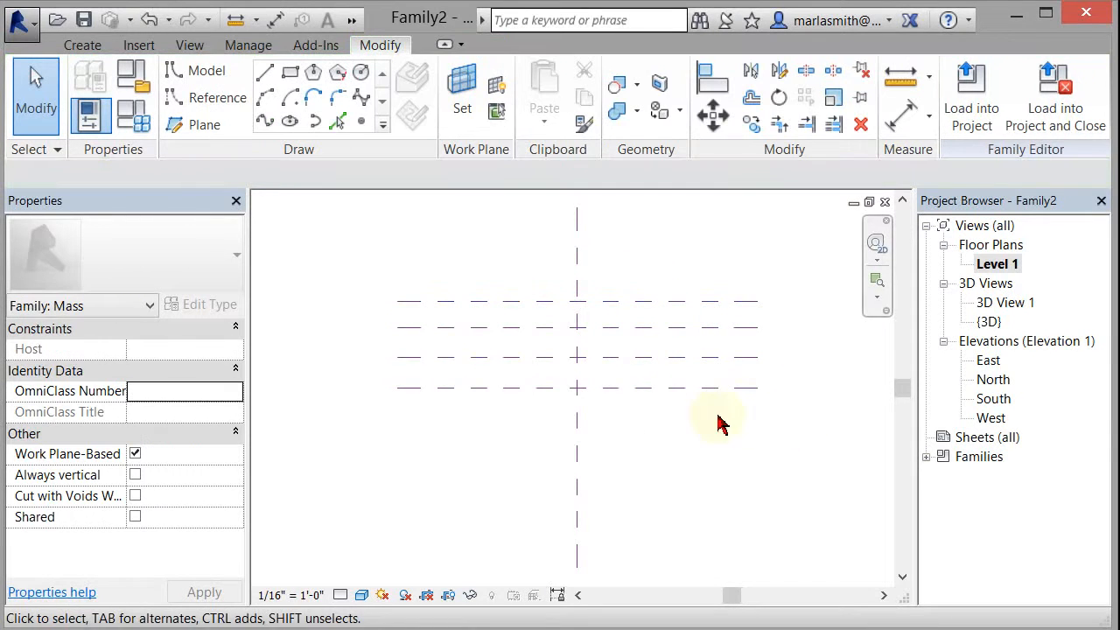
- Name the copied reference planes in Properties, giving the topmost plane the name 3
{"action": "left_click", "coordinate": [682, 357]}
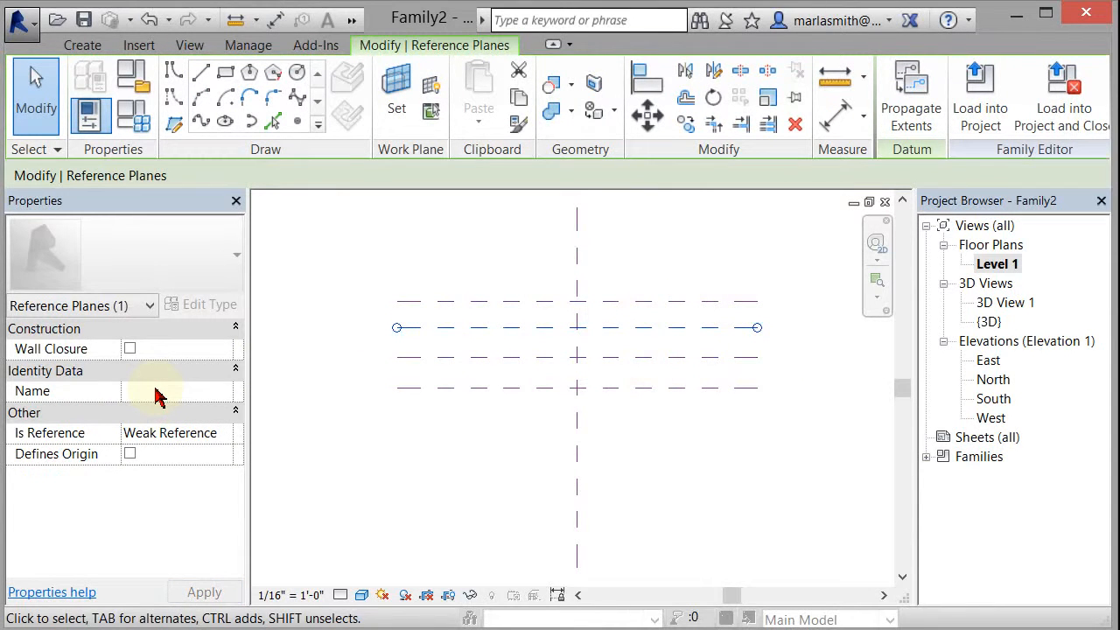
{"action": "left_click", "coordinate": [640, 306]}
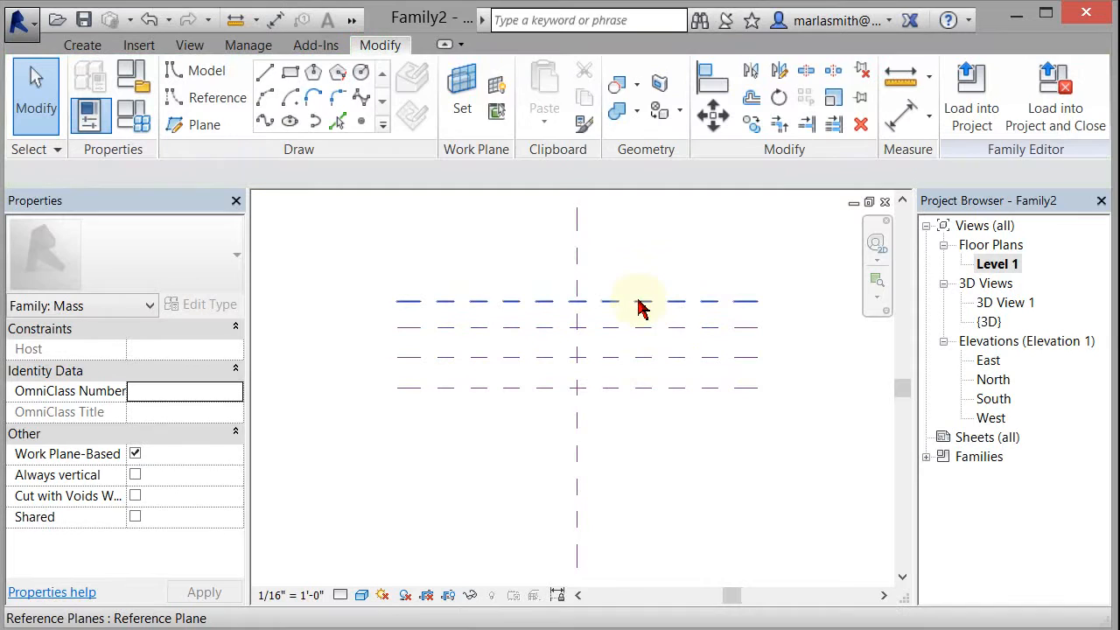
{"action": "left_click", "coordinate": [639, 301]}
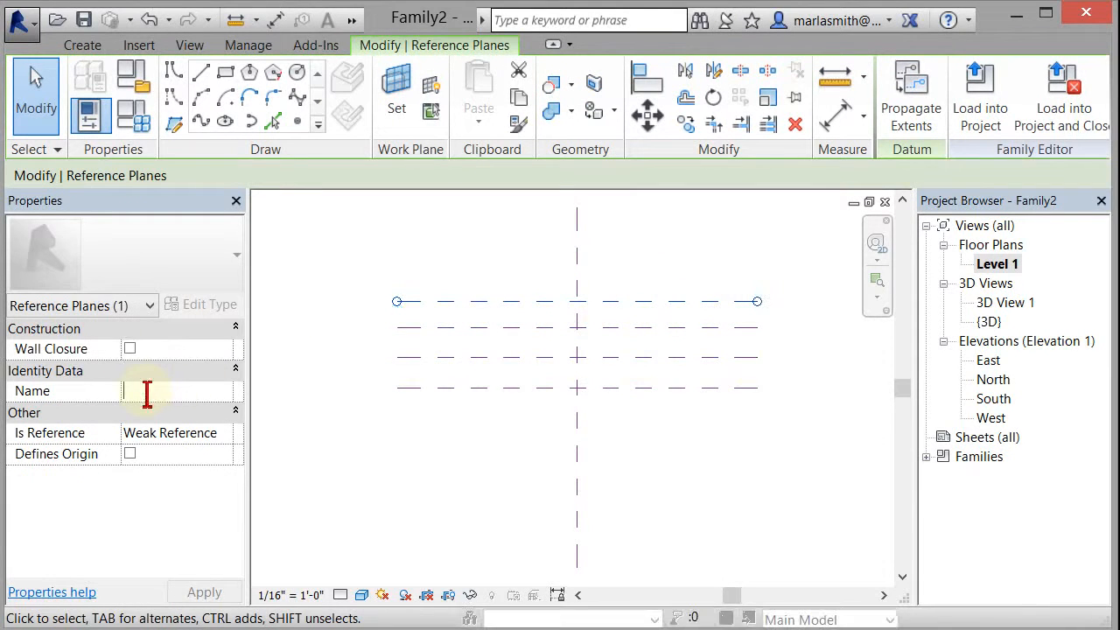
{"action": "type", "text": "3"}
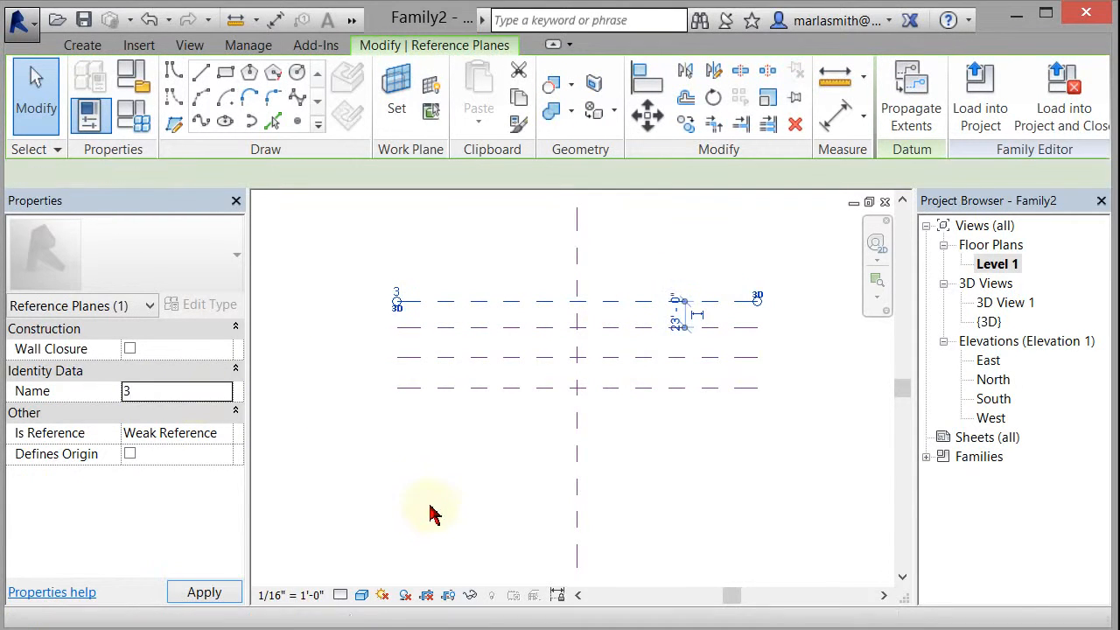
{"action": "left_click", "coordinate": [577, 378]}
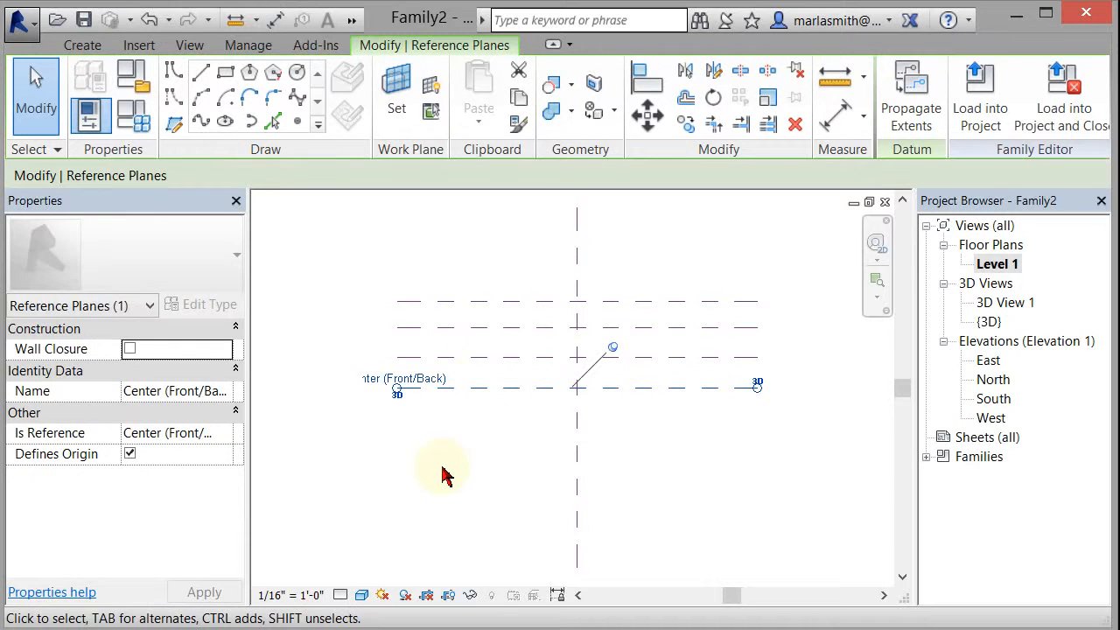
{"action": "left_click", "coordinate": [388, 411]}
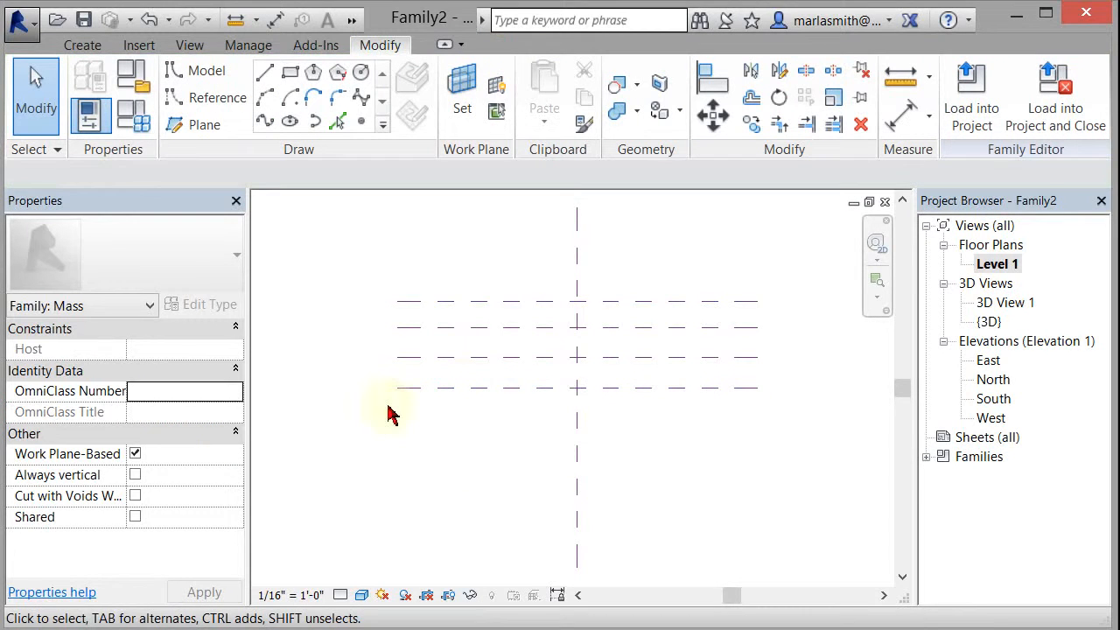
{"action": "mouse_move", "coordinate": [586, 482]}
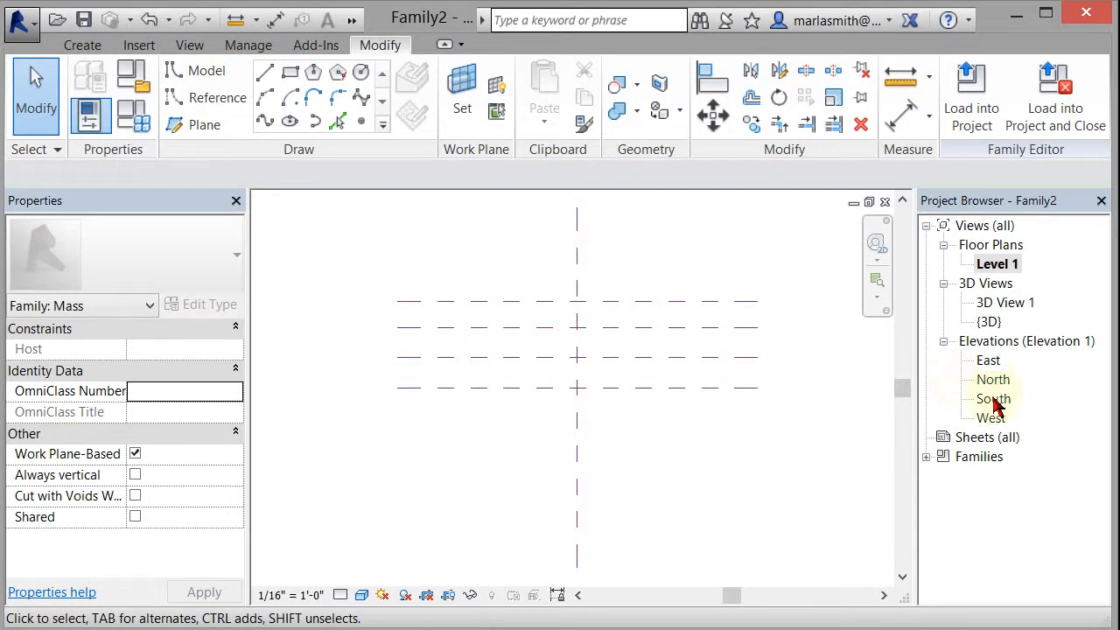
- In the South elevation, set Reference Plane : 1 as the active work plane
{"action": "double_click", "coordinate": [993, 399]}
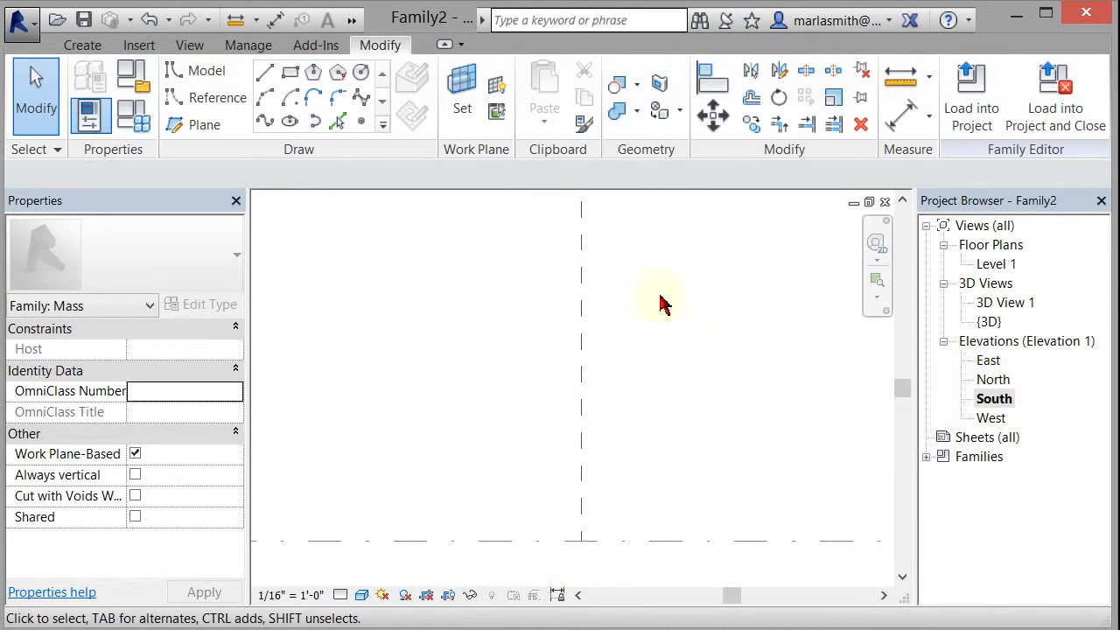
{"action": "mouse_move", "coordinate": [674, 476]}
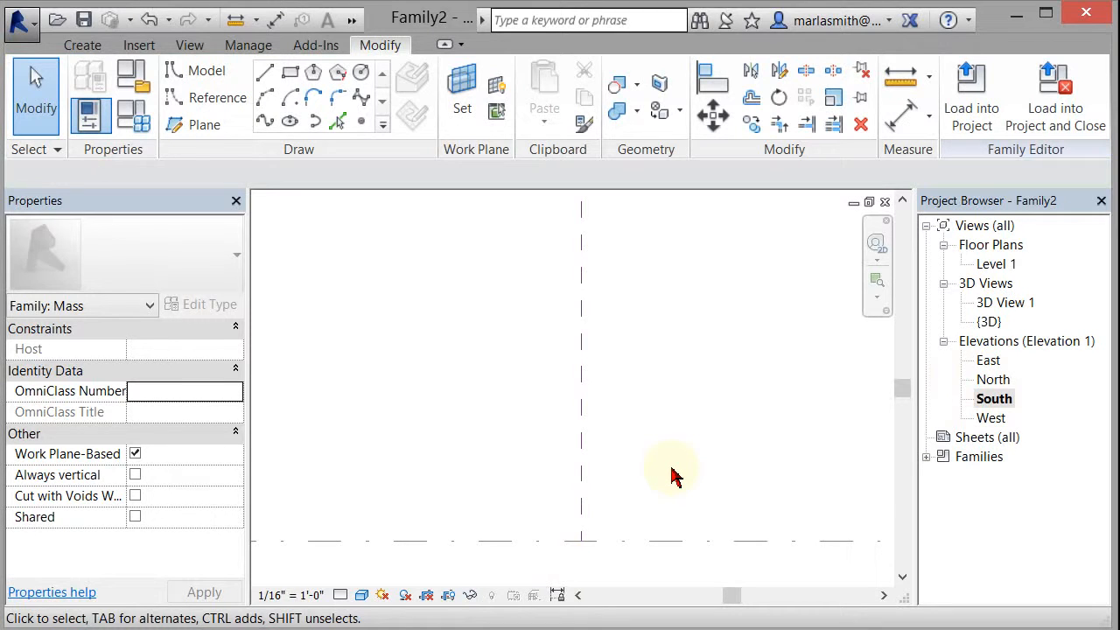
{"action": "mouse_move", "coordinate": [339, 255]}
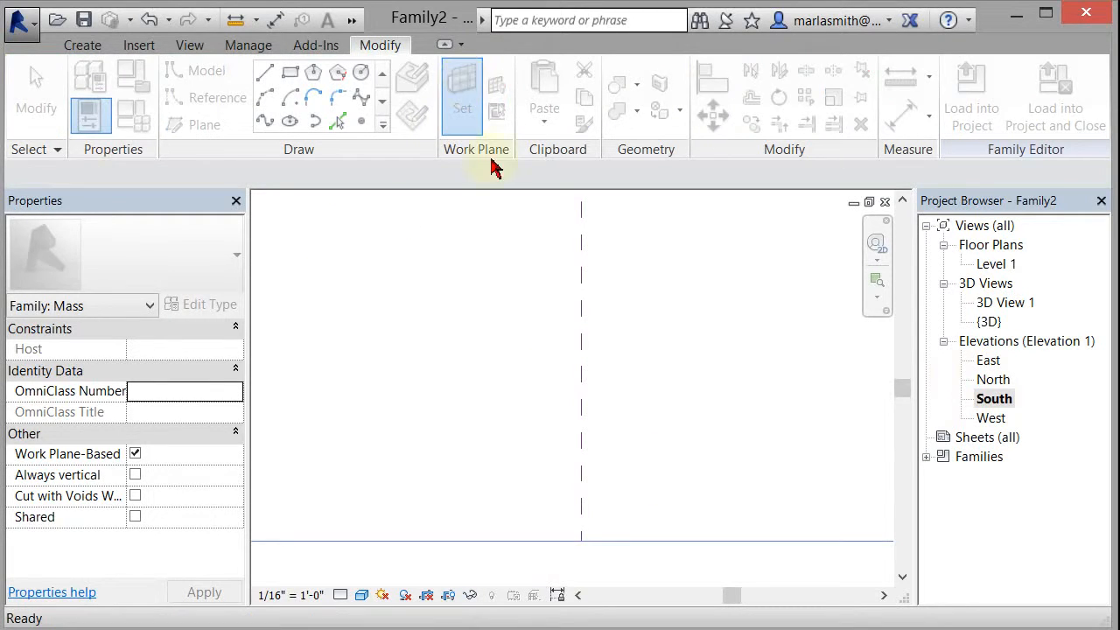
{"action": "left_click", "coordinate": [462, 96]}
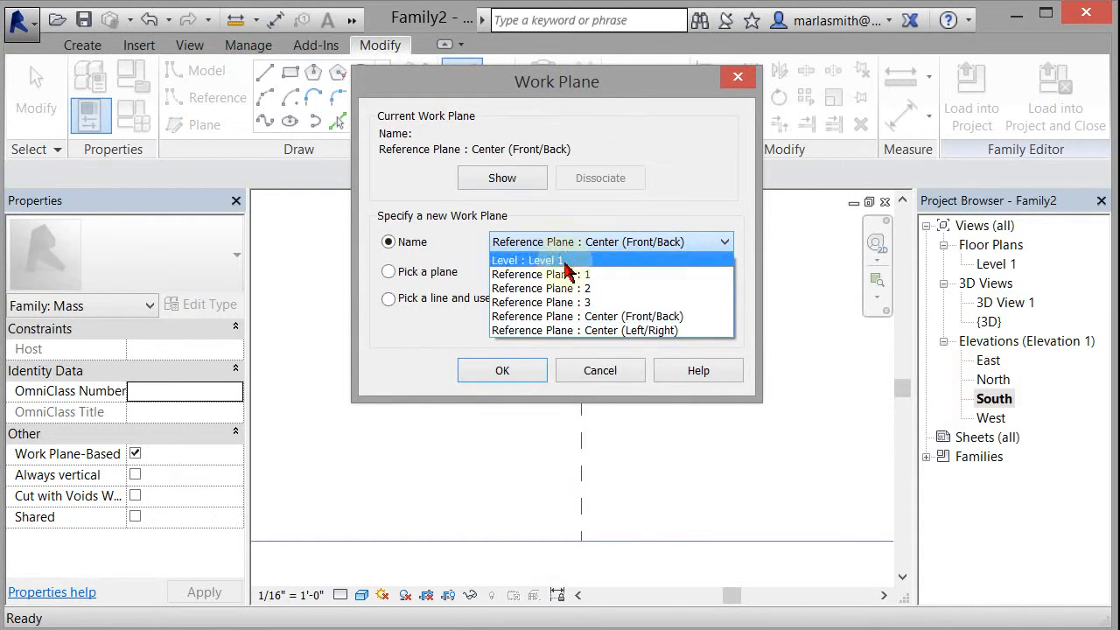
{"action": "left_click", "coordinate": [541, 273]}
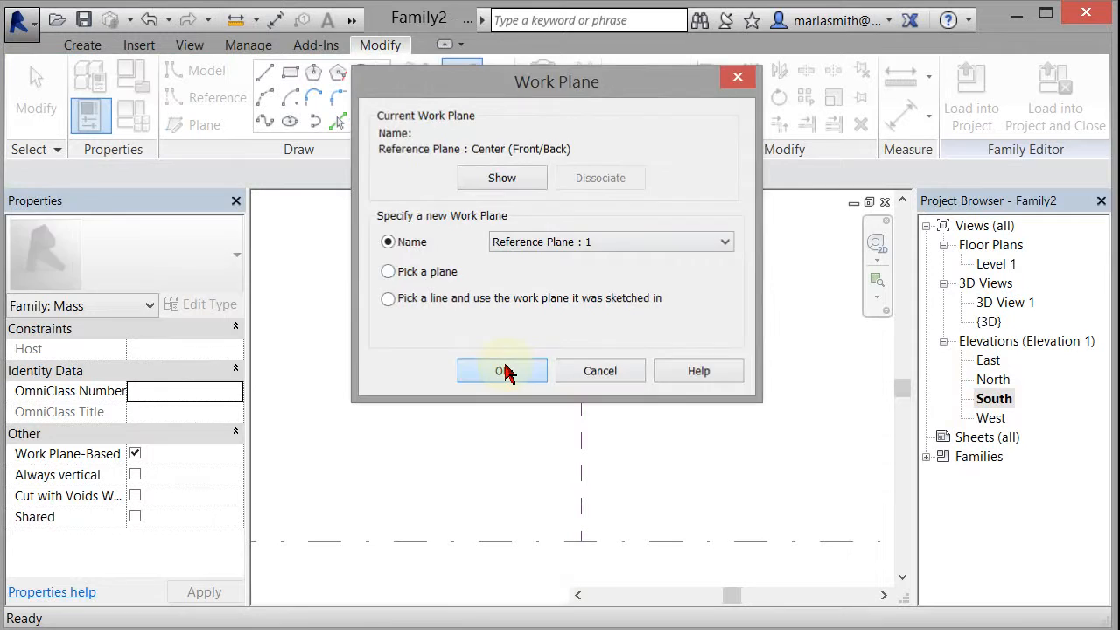
{"action": "left_click", "coordinate": [500, 371]}
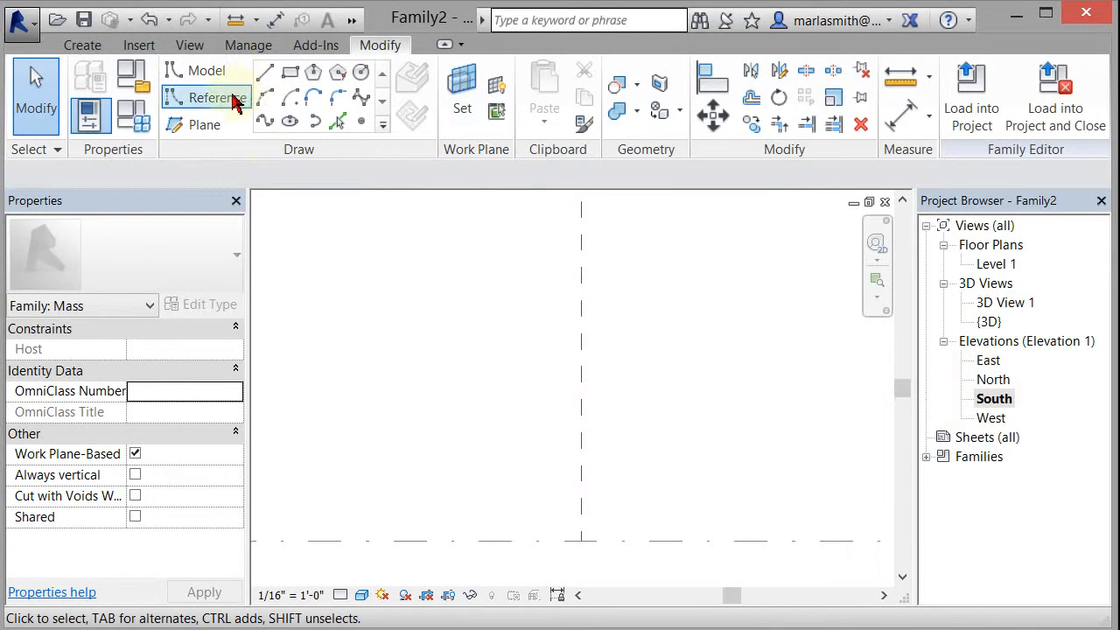
- Start reference lines drawn on the work plane with Placement Plane set to Reference Plane : 1
{"action": "left_click", "coordinate": [214, 98]}
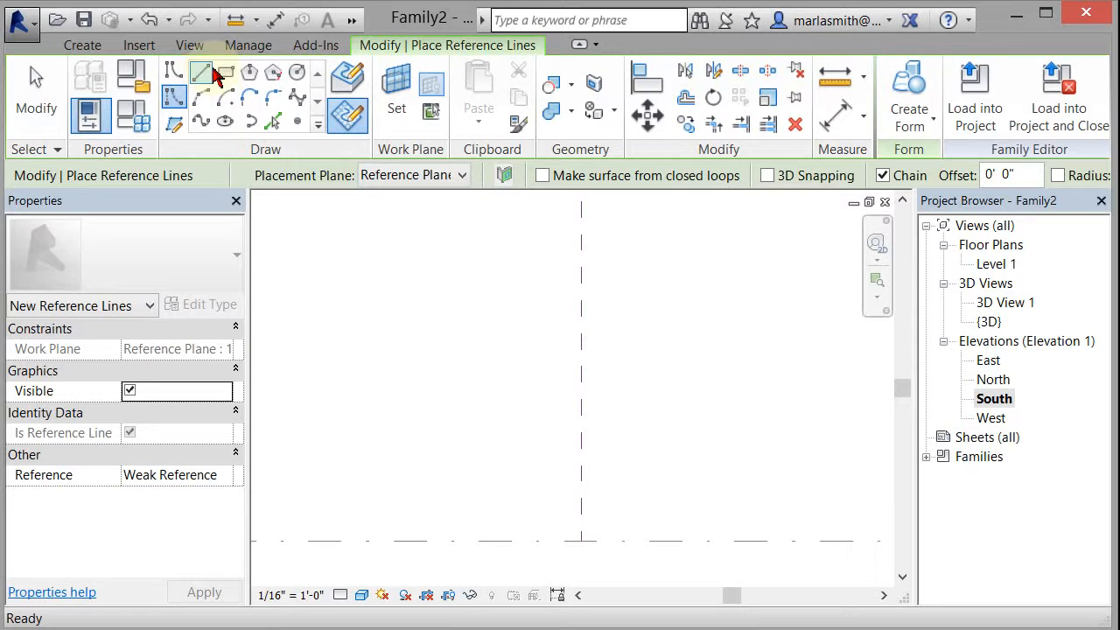
{"action": "mouse_move", "coordinate": [349, 113]}
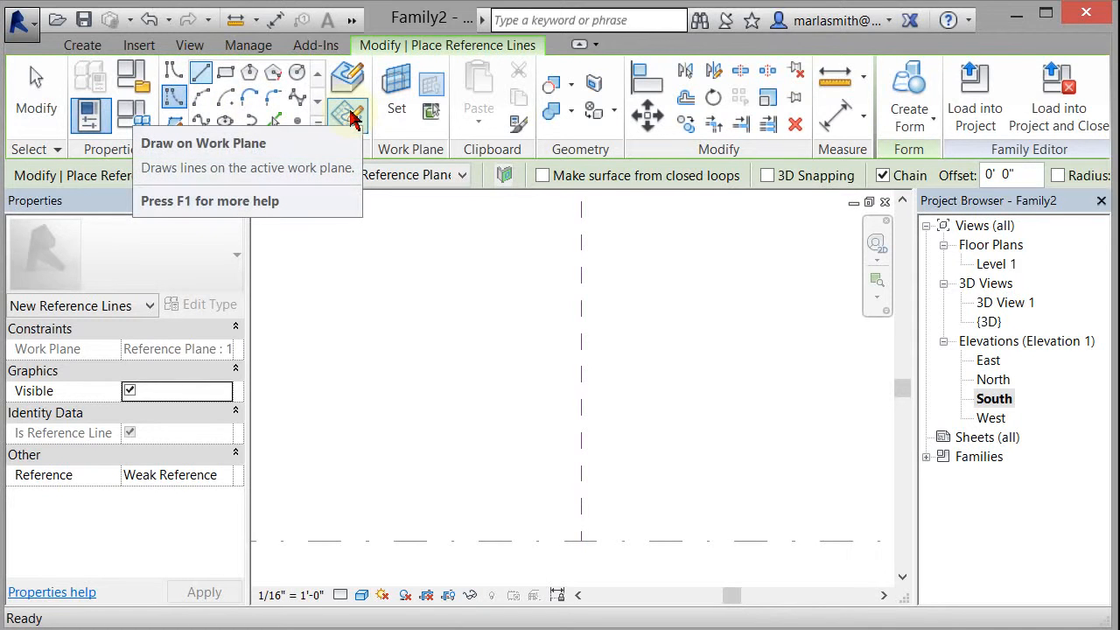
{"action": "left_click", "coordinate": [462, 175]}
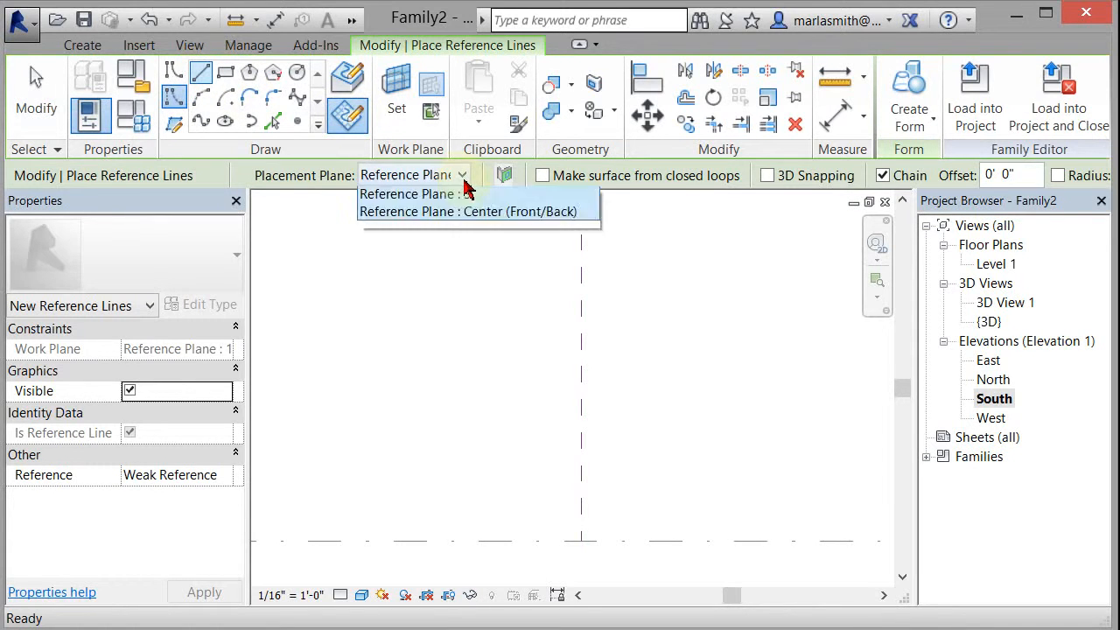
{"action": "left_click", "coordinate": [462, 175]}
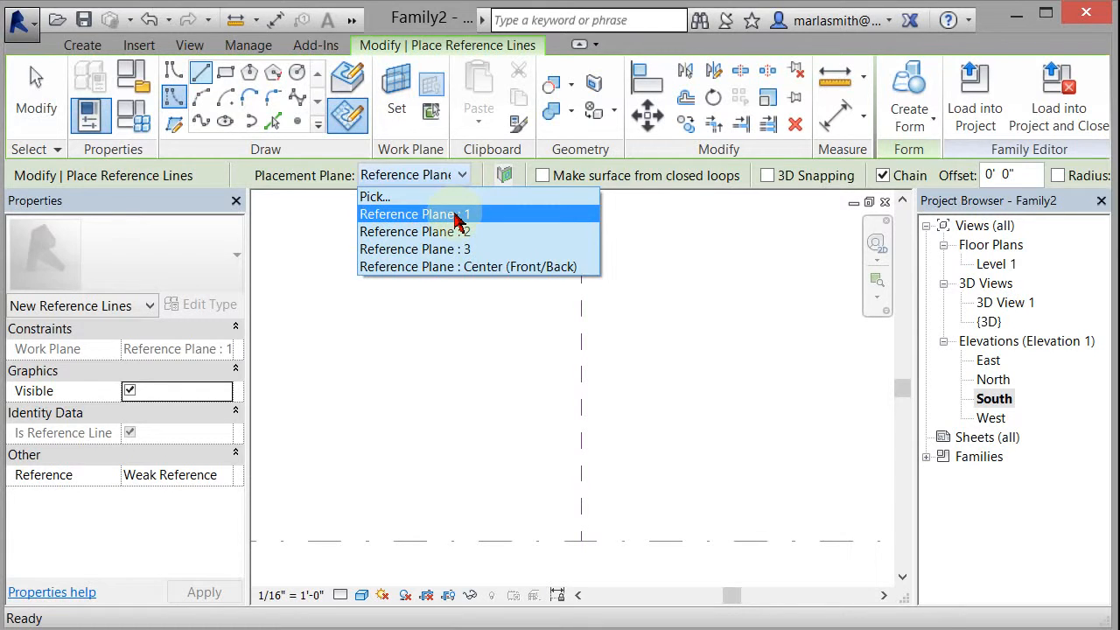
{"action": "left_click", "coordinate": [414, 213]}
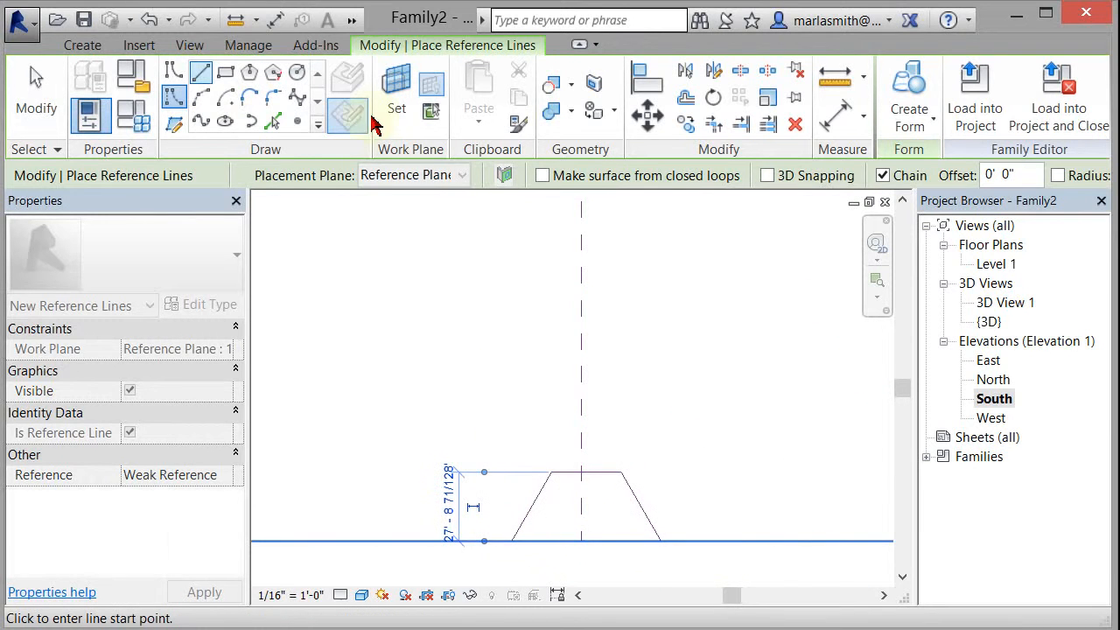
- Sketch a rectangular reference-line profile on Reference Plane 3, then view the profiles in 3D
{"action": "left_click", "coordinate": [462, 175]}
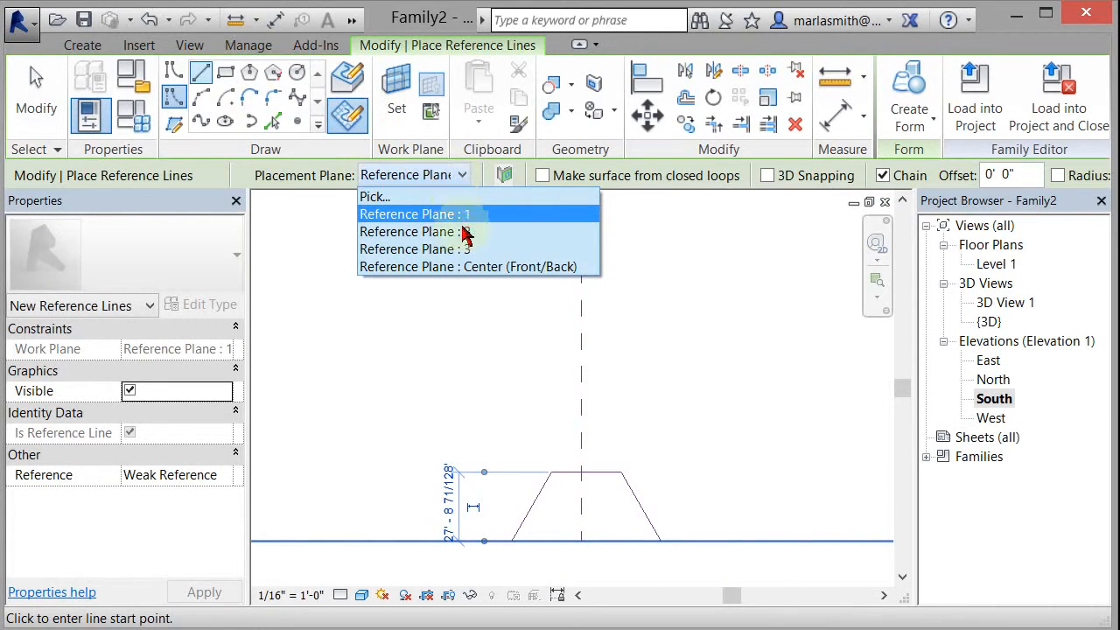
{"action": "left_click", "coordinate": [407, 231]}
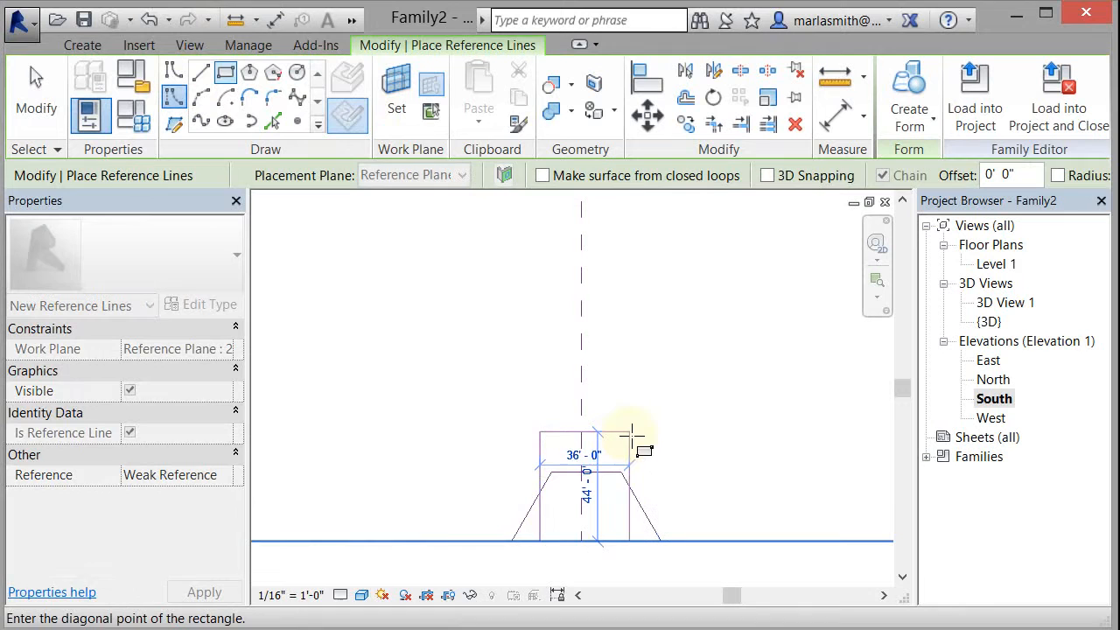
{"action": "left_click", "coordinate": [630, 431]}
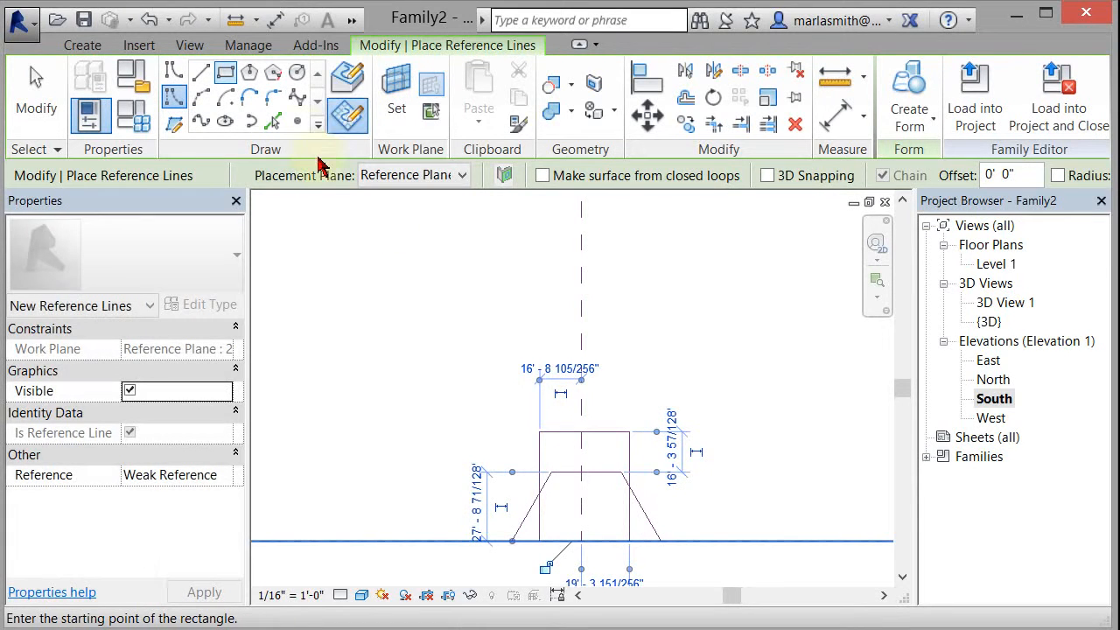
{"action": "left_click", "coordinate": [462, 175]}
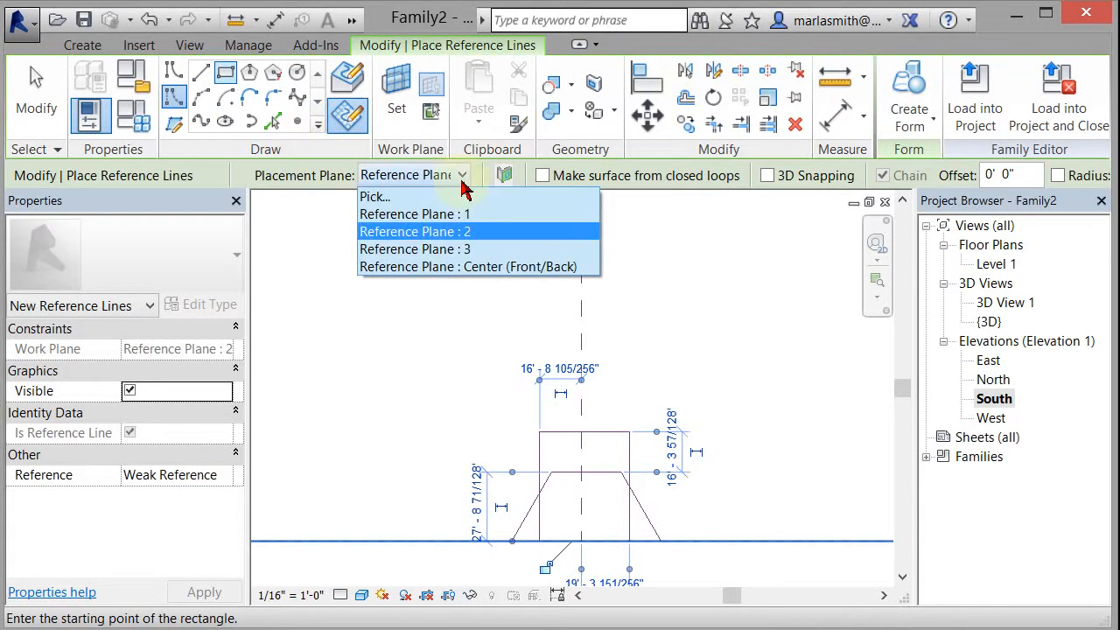
{"action": "left_click", "coordinate": [414, 248]}
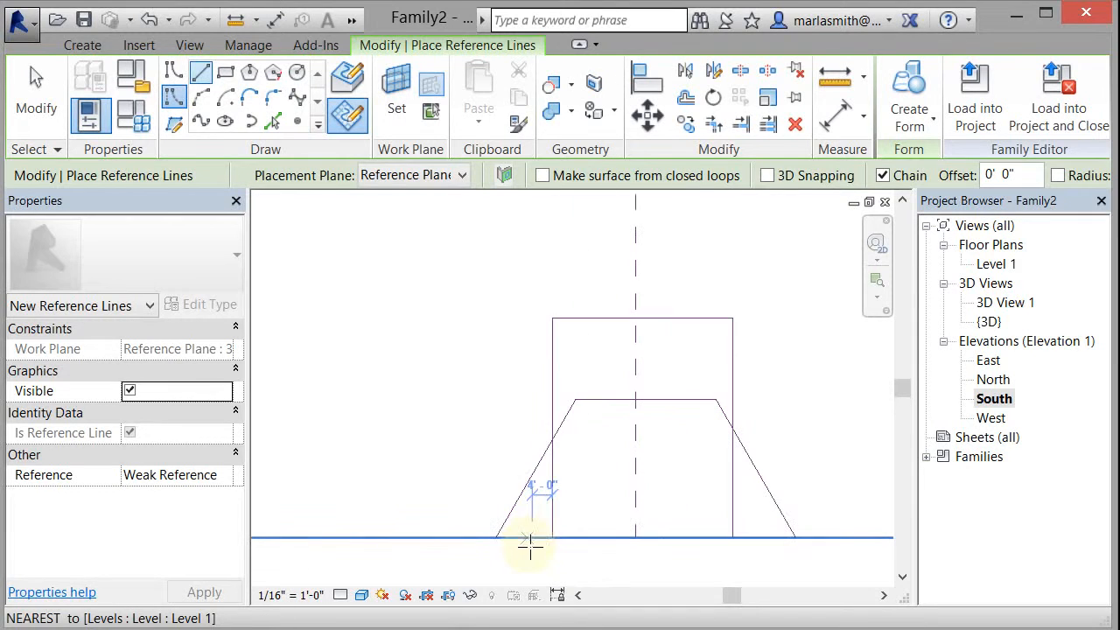
{"action": "left_click", "coordinate": [532, 541]}
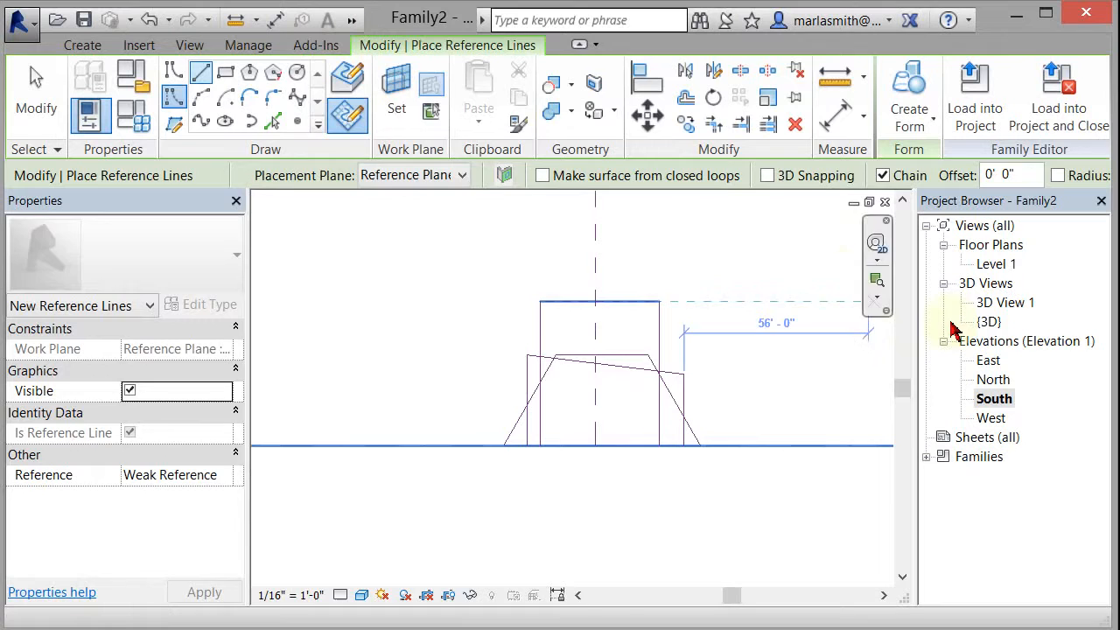
{"action": "double_click", "coordinate": [987, 322]}
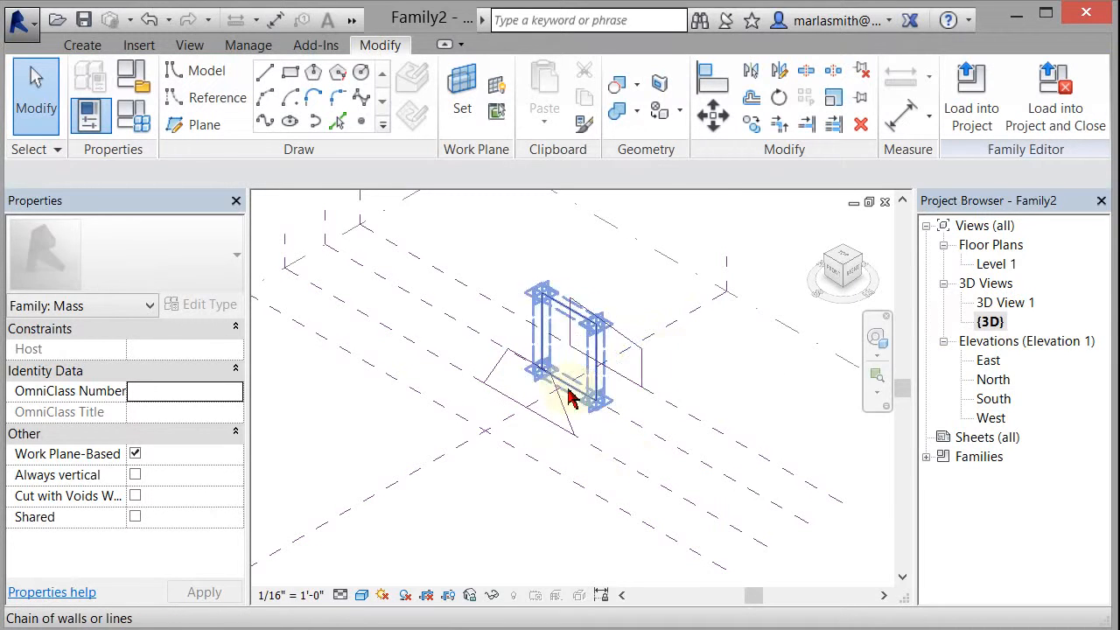
- Create reference lines in 3D by picking edges of an existing profile with Pick Lines
{"action": "left_click", "coordinate": [634, 468]}
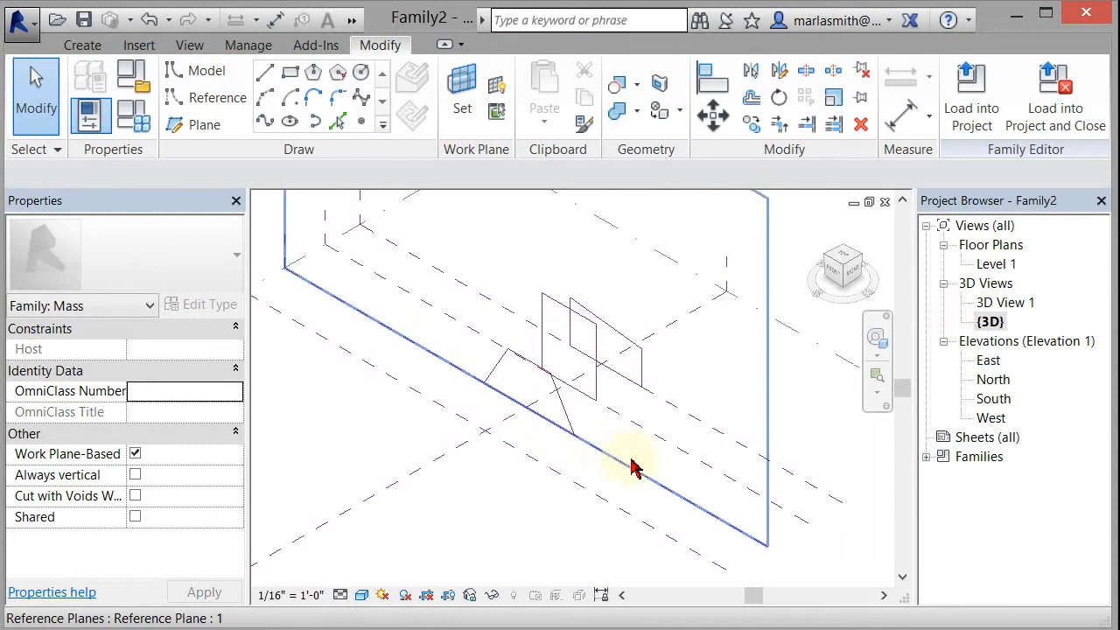
{"action": "mouse_move", "coordinate": [560, 482]}
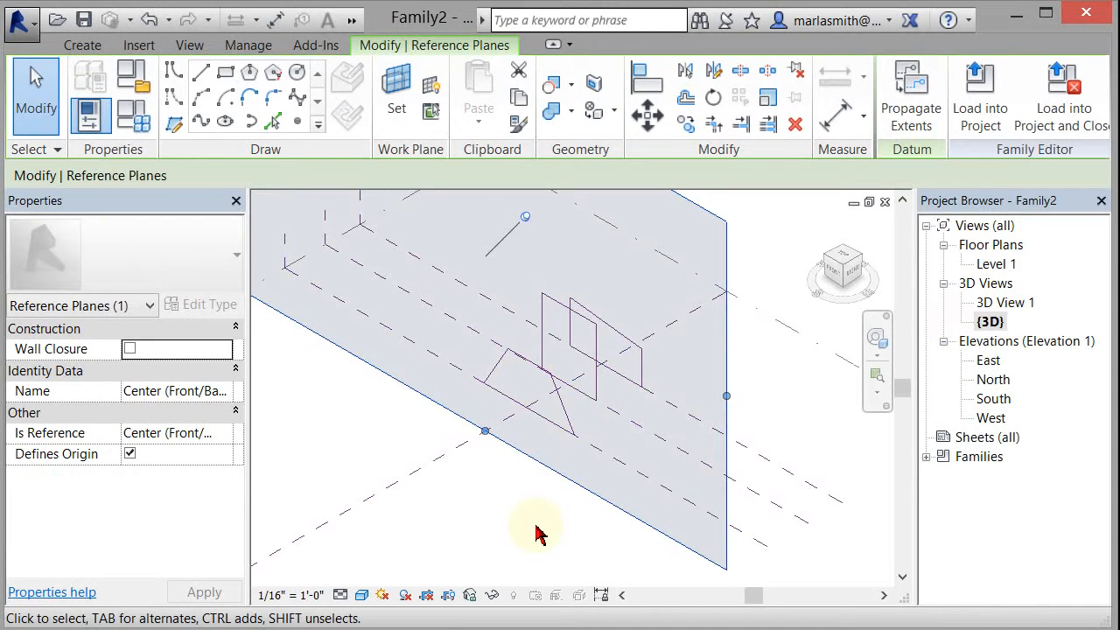
{"action": "left_click", "coordinate": [273, 123]}
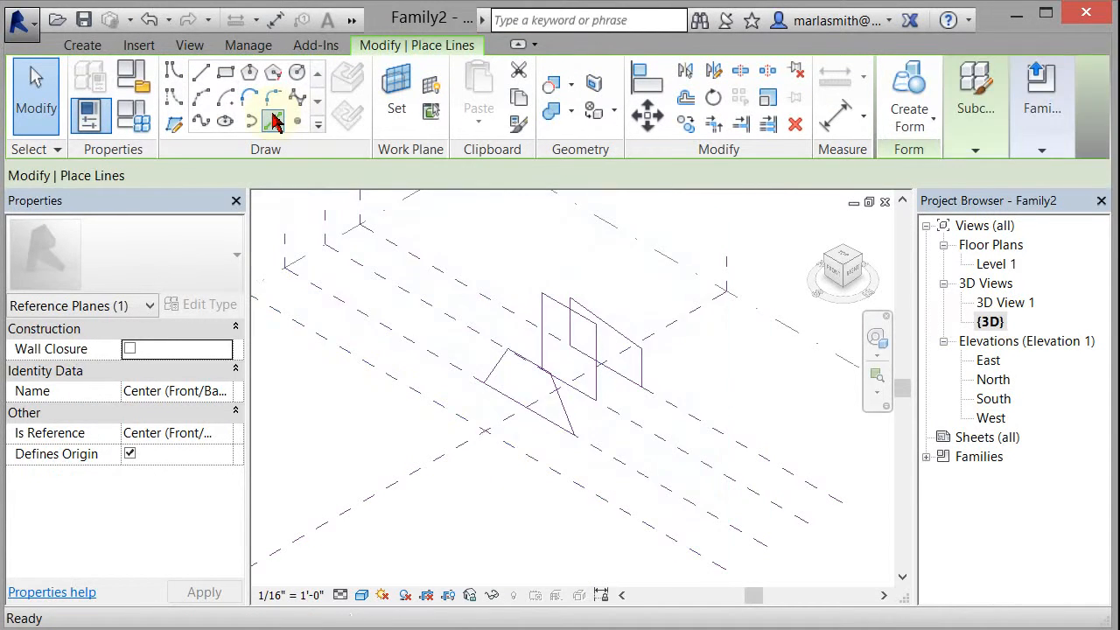
{"action": "left_click", "coordinate": [224, 121]}
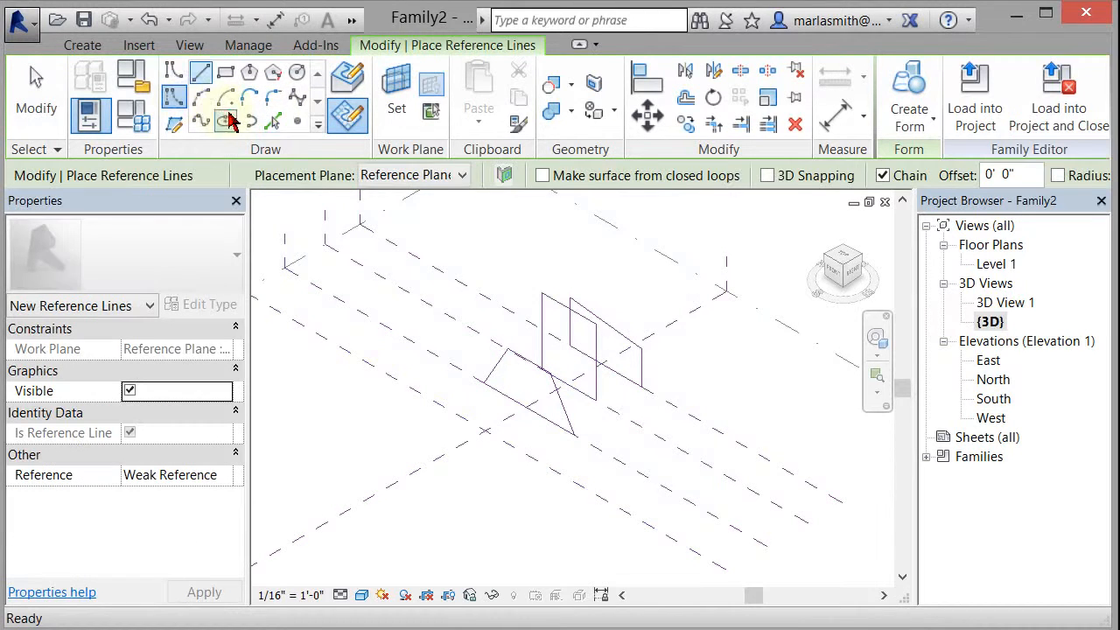
{"action": "left_click", "coordinate": [171, 96]}
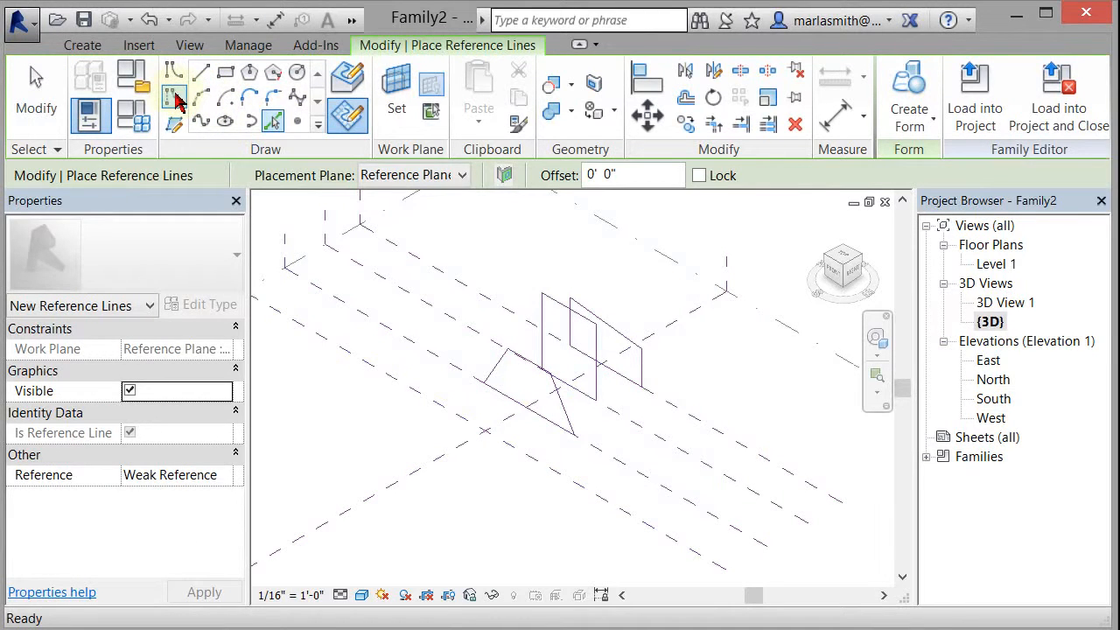
{"action": "left_click", "coordinate": [638, 367]}
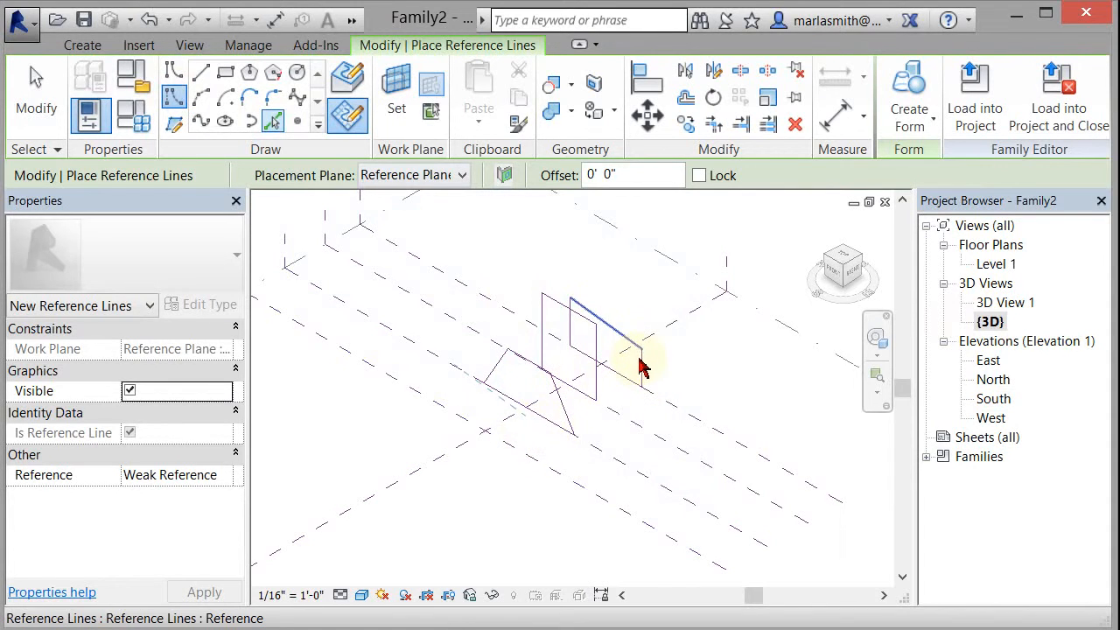
{"action": "mouse_move", "coordinate": [644, 371]}
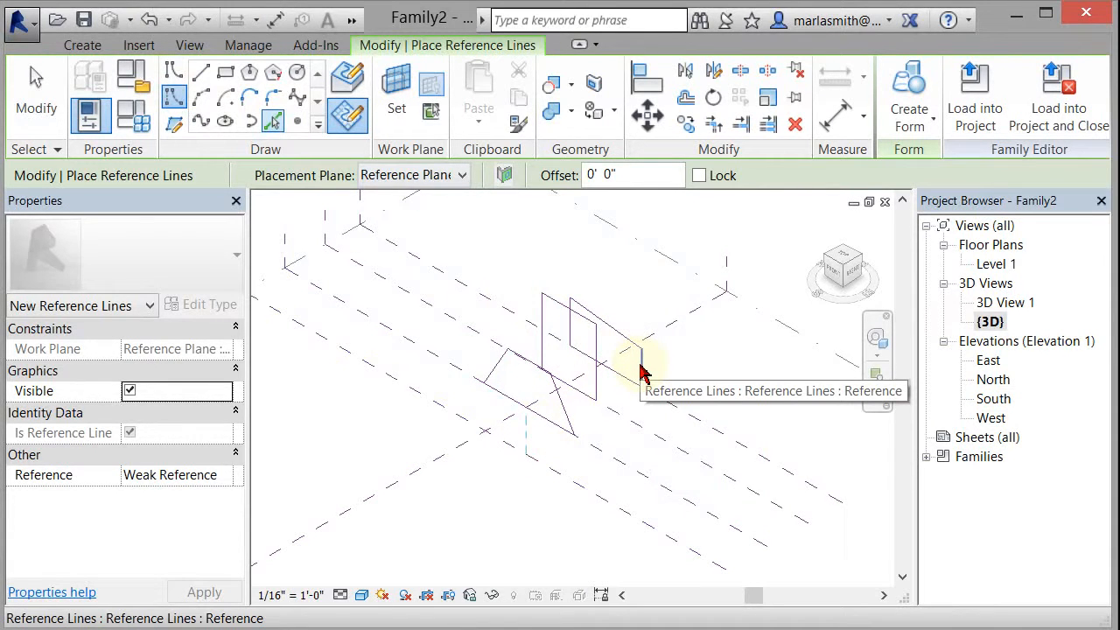
{"action": "left_click", "coordinate": [612, 350]}
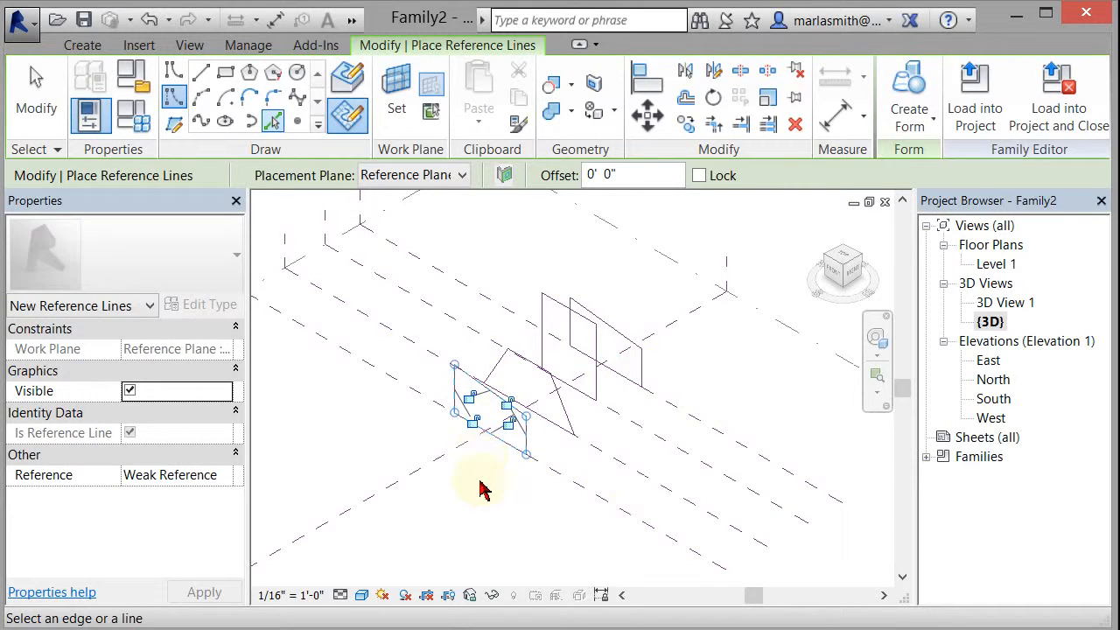
{"action": "mouse_move", "coordinate": [488, 497]}
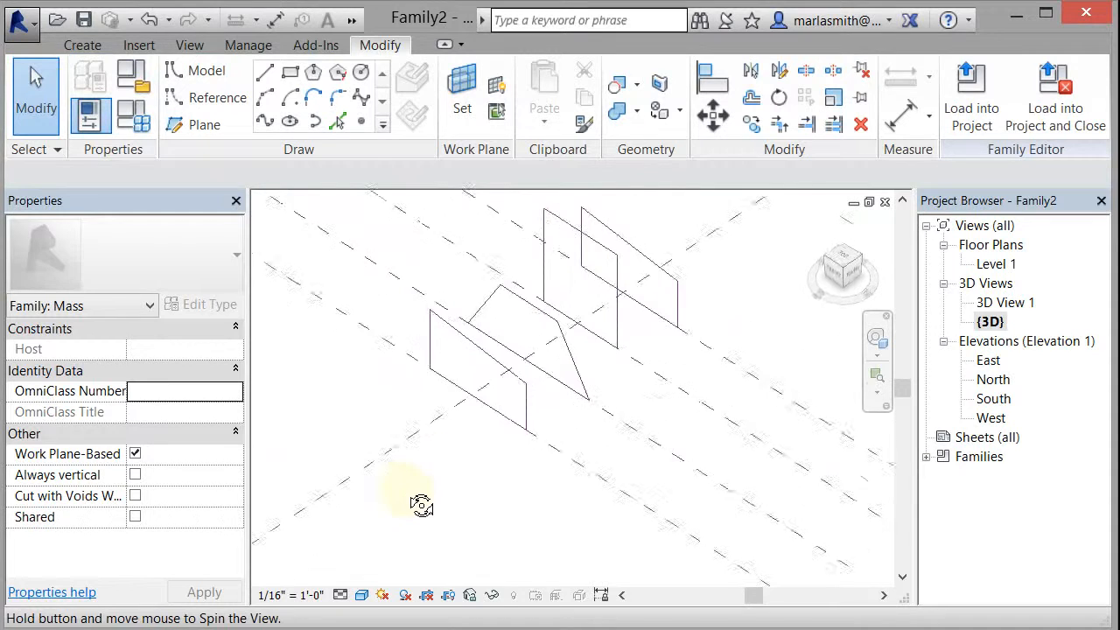
- Create a Solid Form blending the selected reference-line profiles into one mass
{"action": "left_click", "coordinate": [644, 298]}
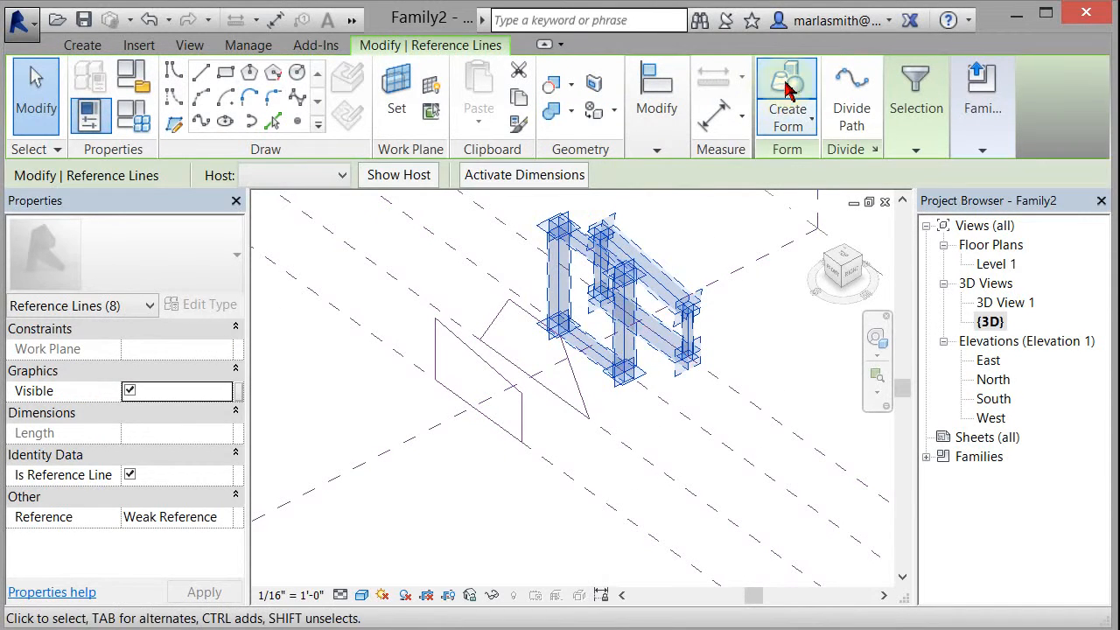
{"action": "left_click", "coordinate": [786, 96]}
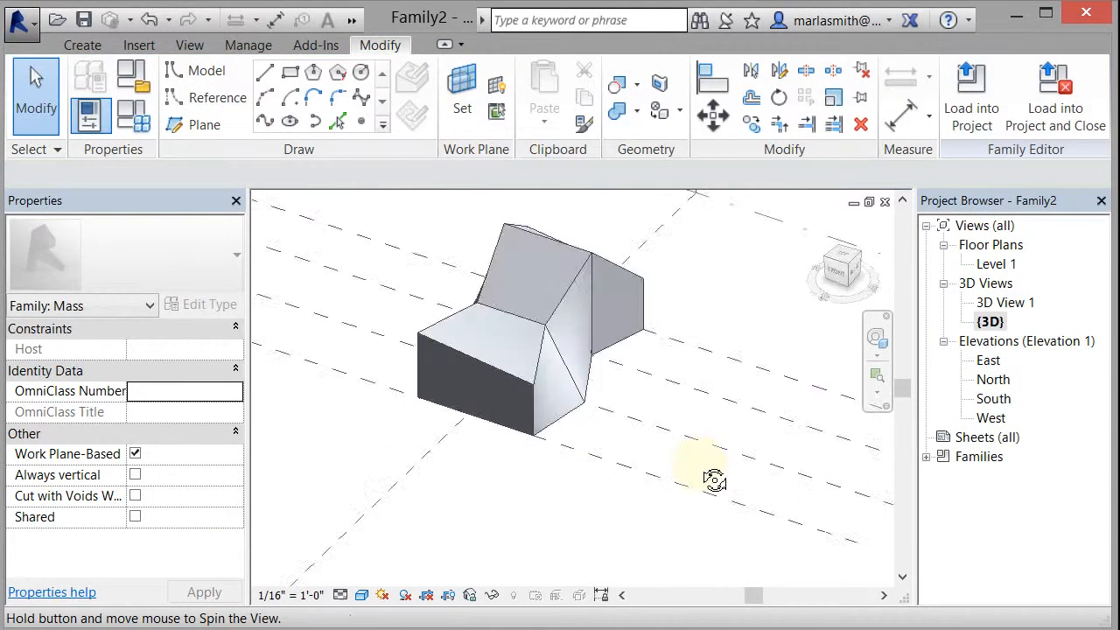
{"action": "left_click_drag", "start_coordinate": [714, 479], "coordinate": [563, 469]}
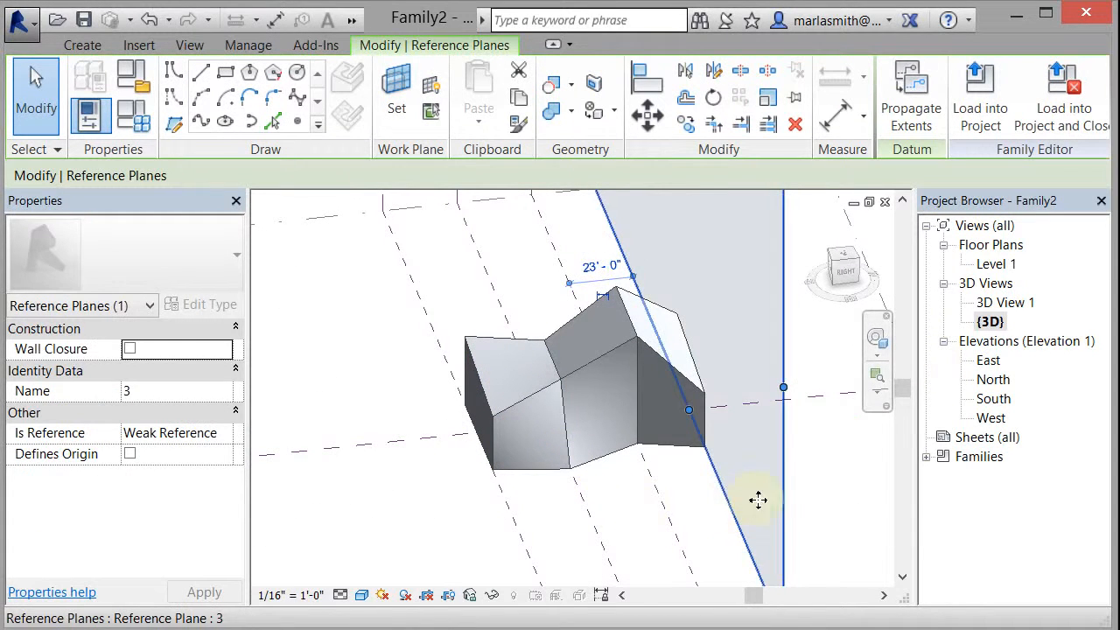
- Drag Reference Plane 3 to stretch the blended mass, then select the plane 2 profile
{"action": "left_click_drag", "start_coordinate": [784, 387], "coordinate": [768, 400]}
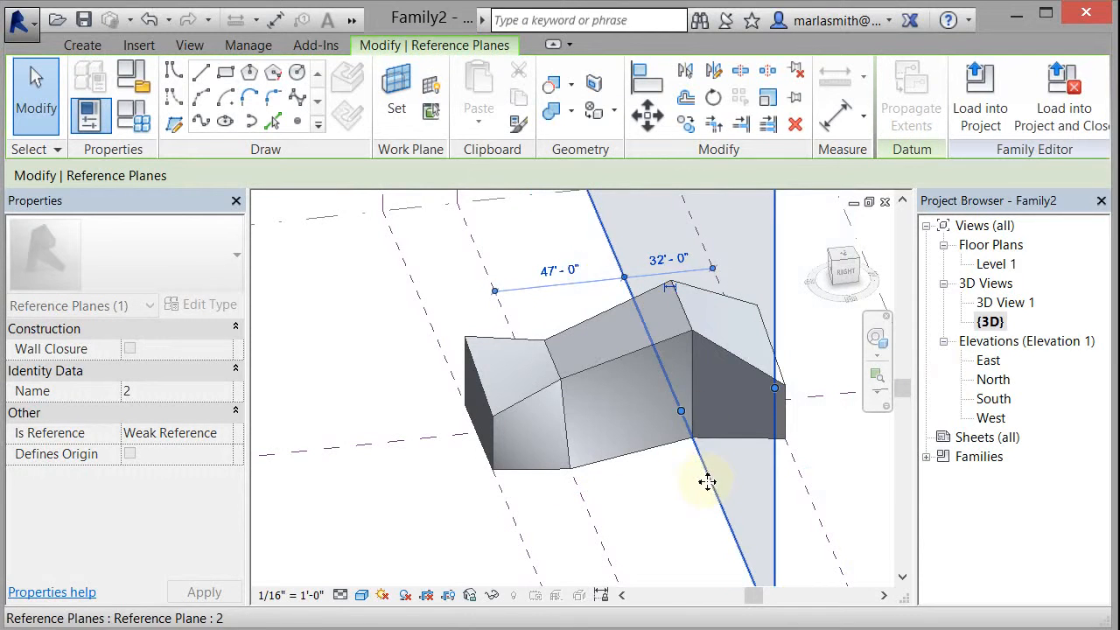
{"action": "left_click", "coordinate": [686, 314]}
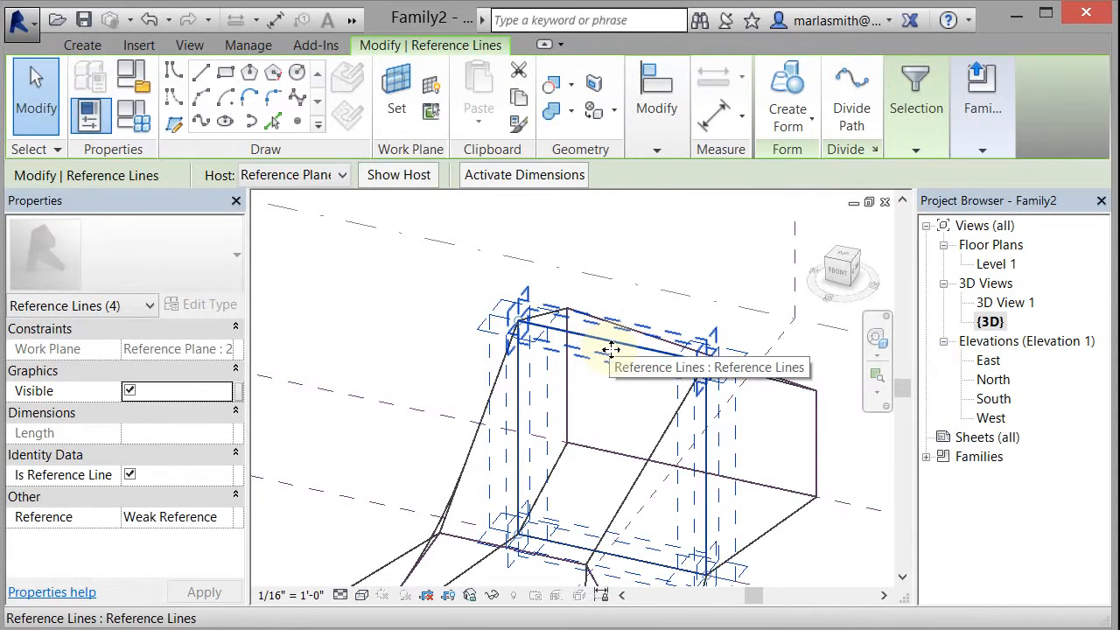
{"action": "left_click", "coordinate": [630, 297]}
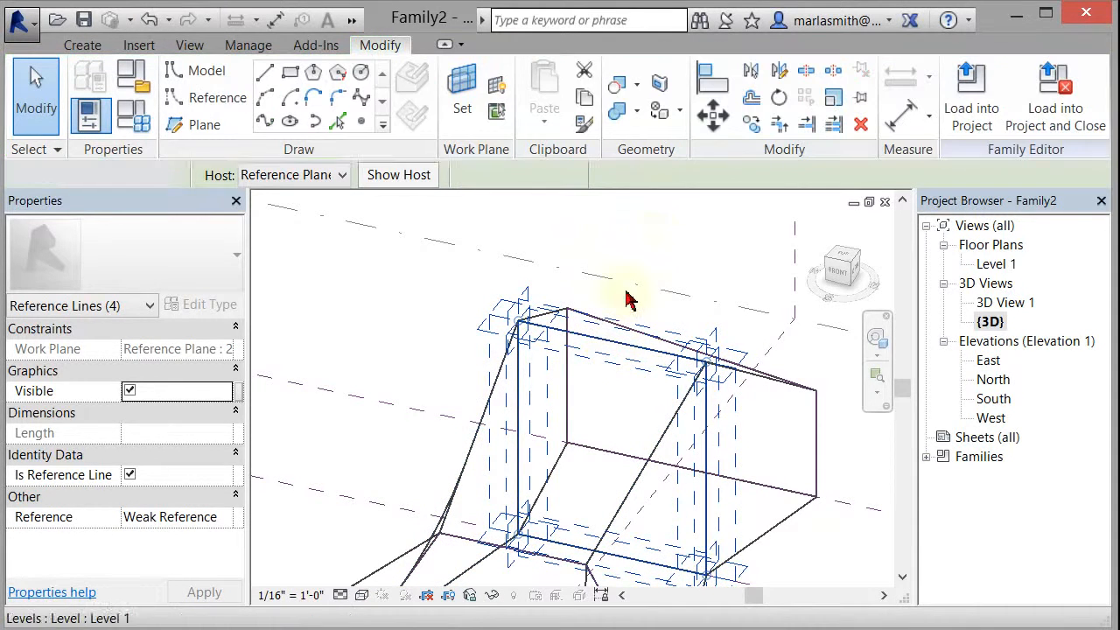
{"action": "left_click", "coordinate": [613, 336]}
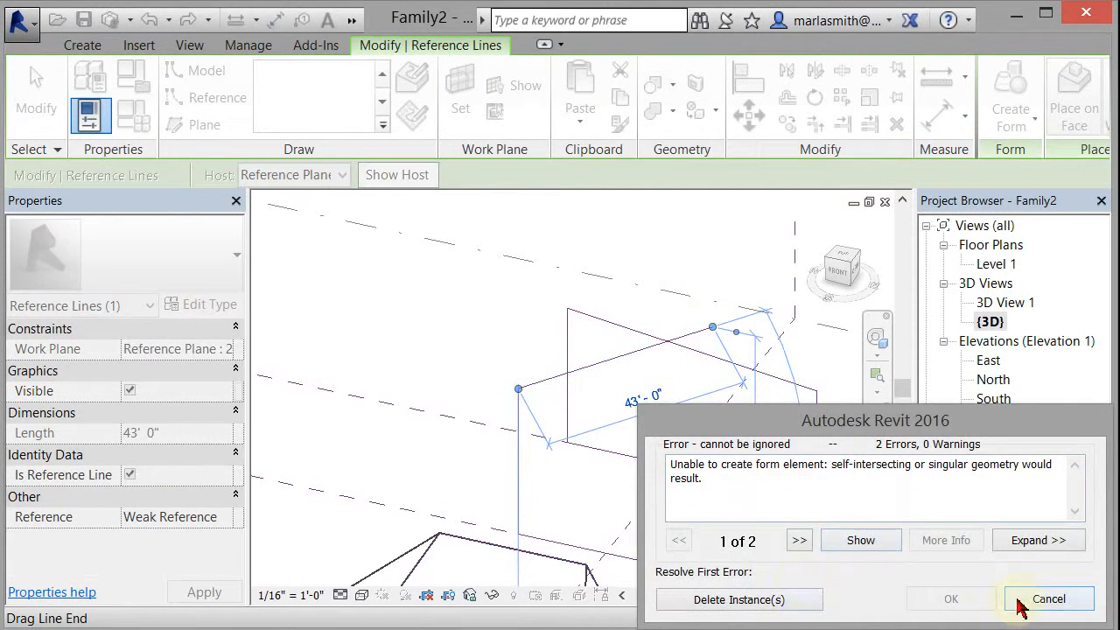
{"action": "left_click", "coordinate": [1048, 598]}
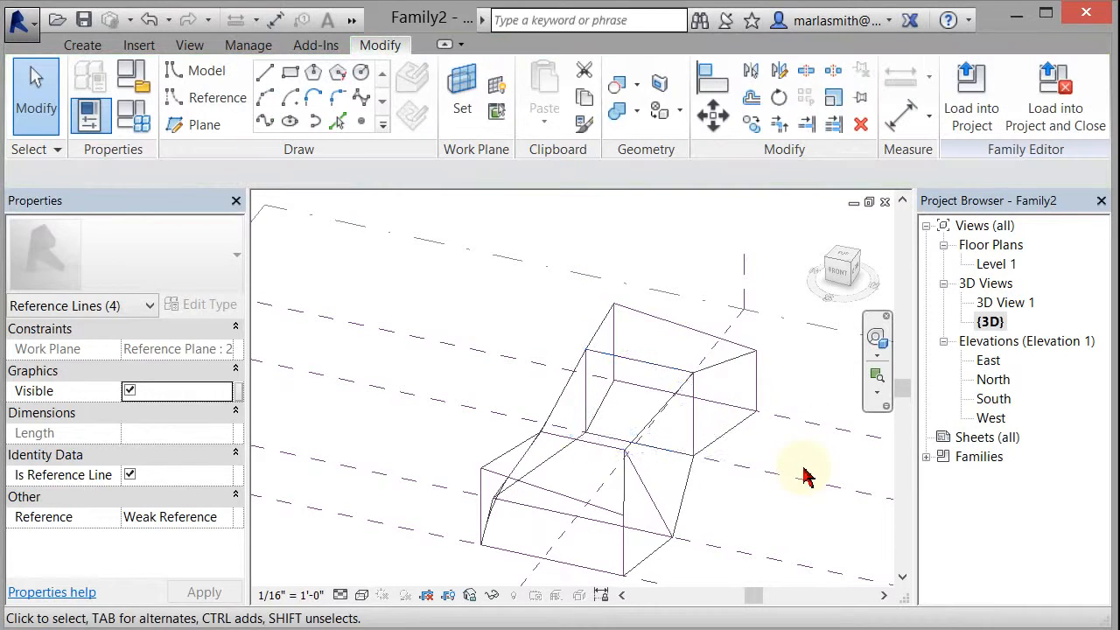
- Drag the top edge of a profile outward so the solid blend reshapes to follow it
{"action": "left_click", "coordinate": [691, 411]}
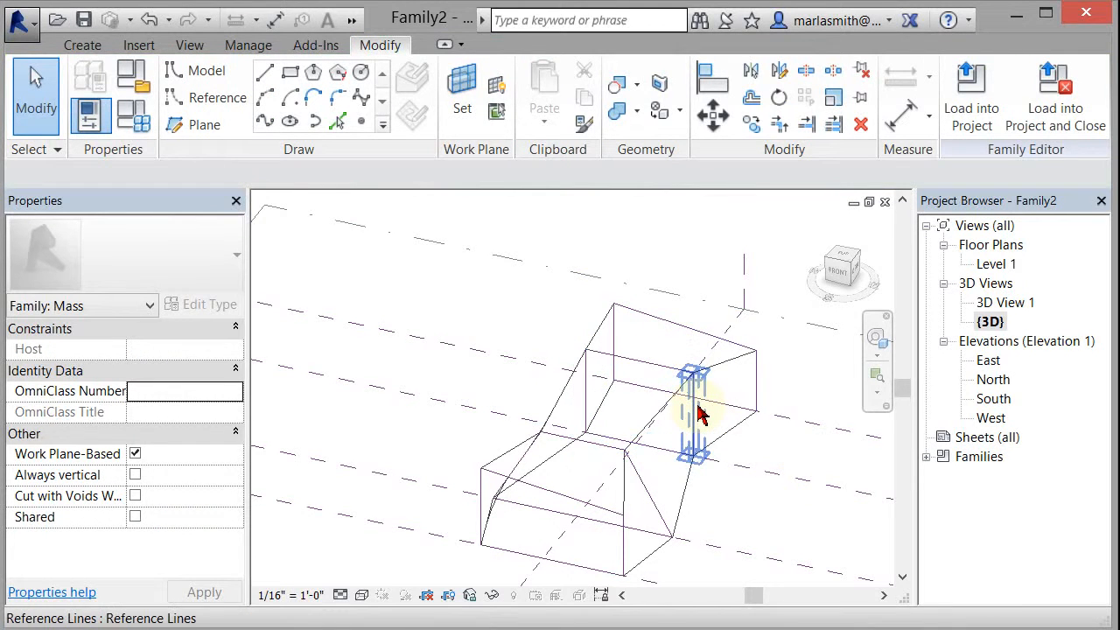
{"action": "left_click", "coordinate": [691, 411]}
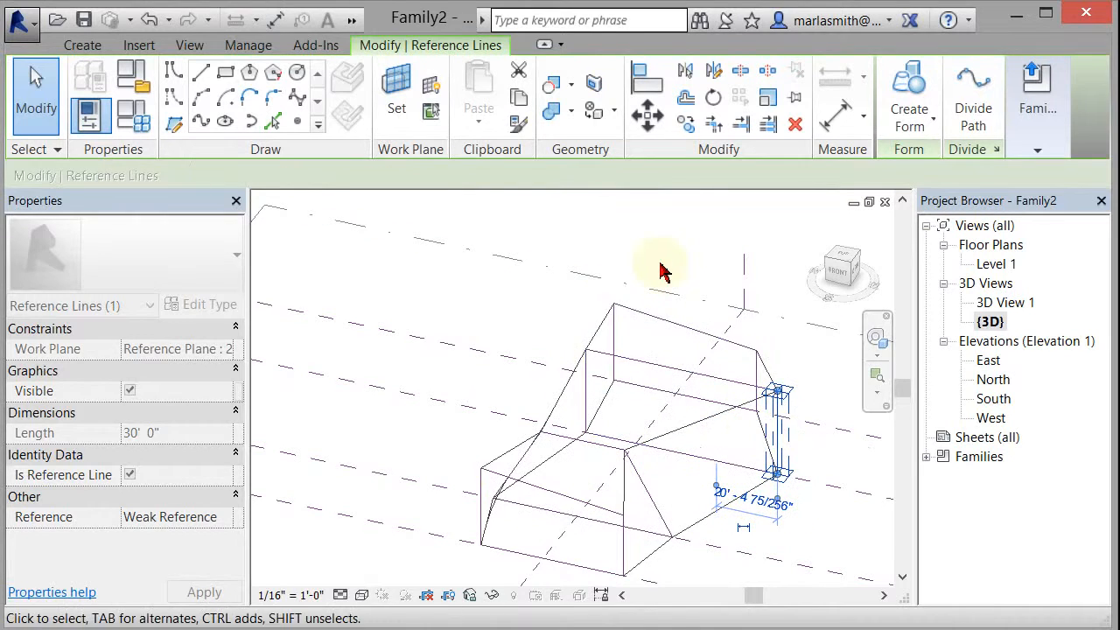
{"action": "left_click", "coordinate": [664, 358]}
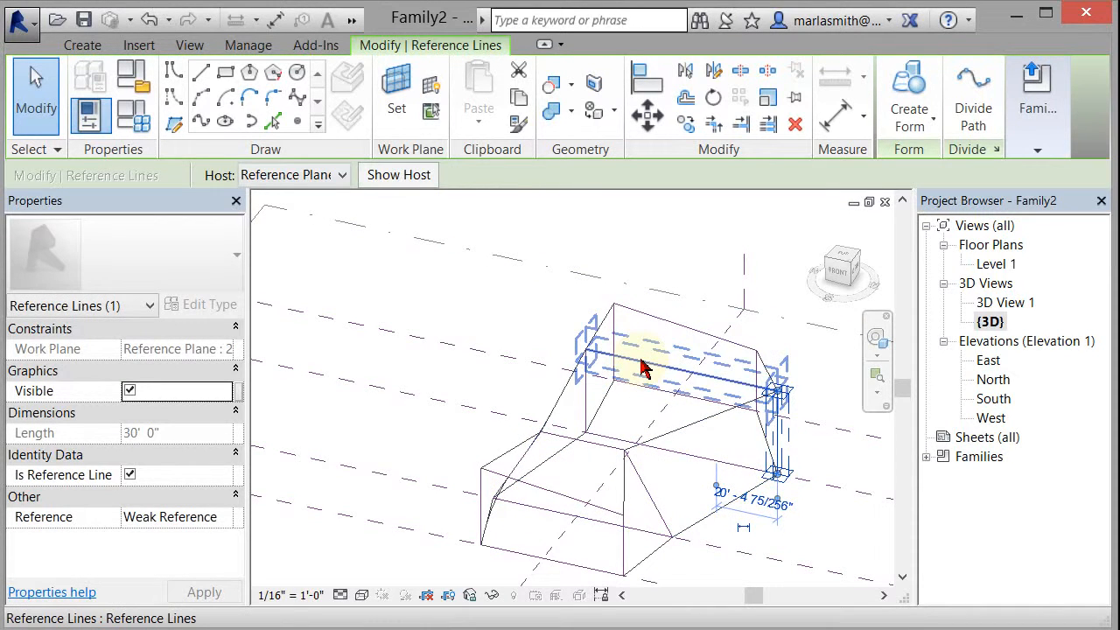
{"action": "left_click_drag", "start_coordinate": [638, 362], "coordinate": [651, 311]}
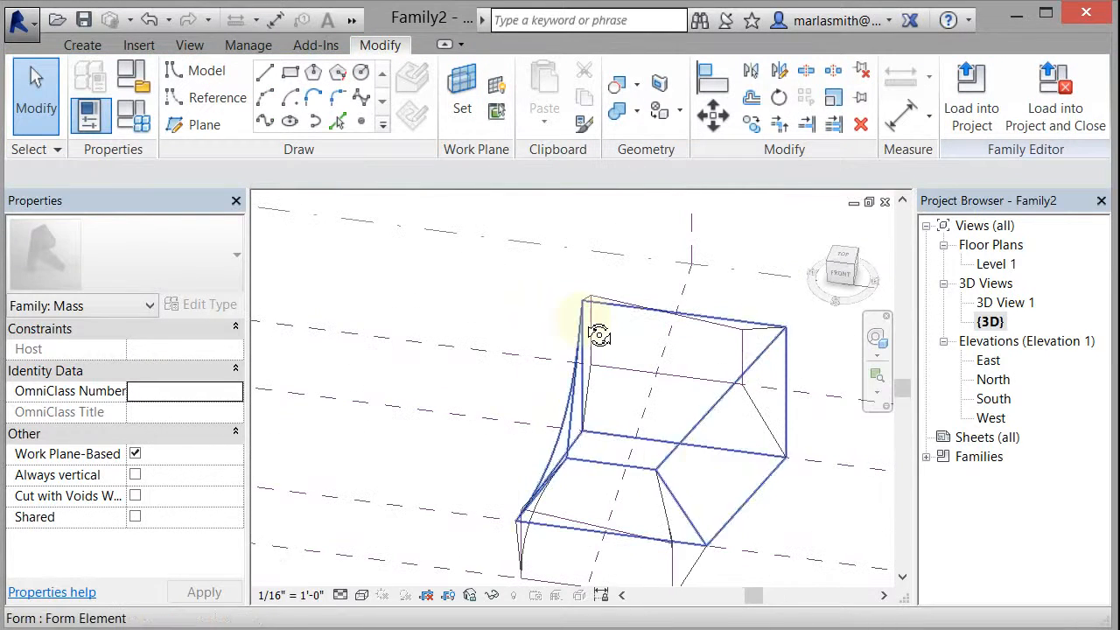
- Switch the visual style to Shaded and orbit around the blended mass
{"action": "left_click", "coordinate": [360, 595]}
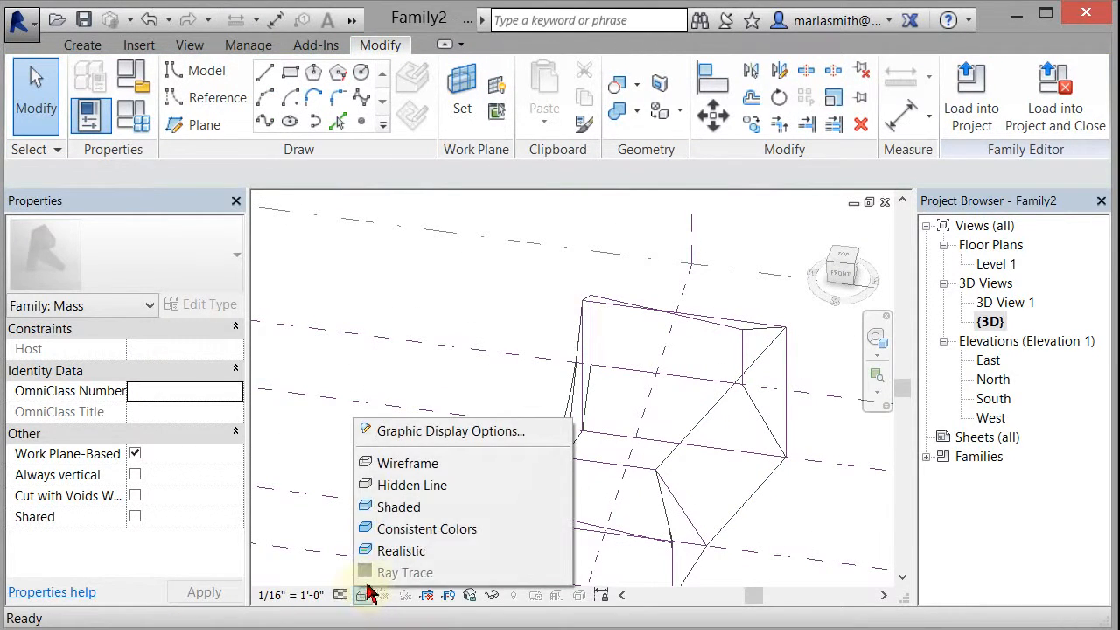
{"action": "left_click", "coordinate": [399, 507]}
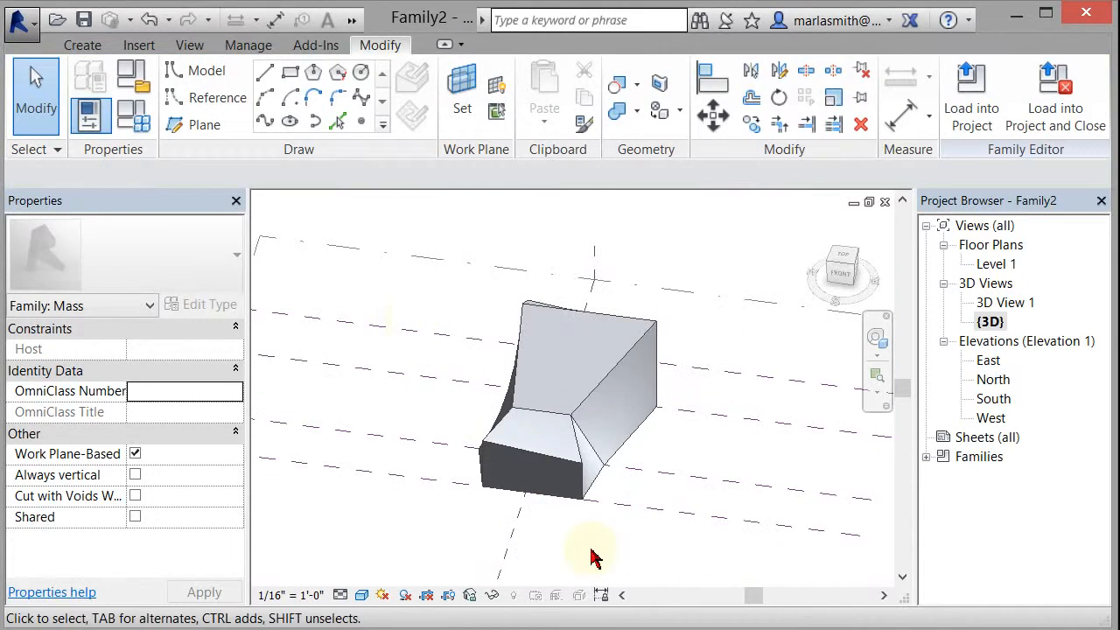
{"action": "left_click_drag", "start_coordinate": [595, 557], "coordinate": [412, 464]}
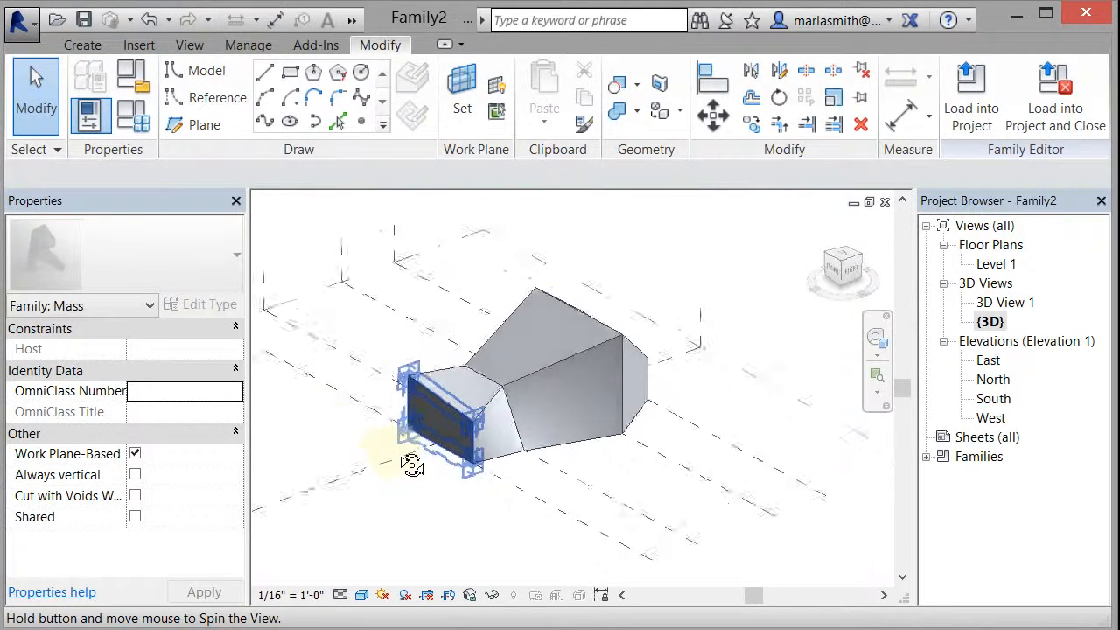
{"action": "left_click_drag", "start_coordinate": [411, 465], "coordinate": [428, 514]}
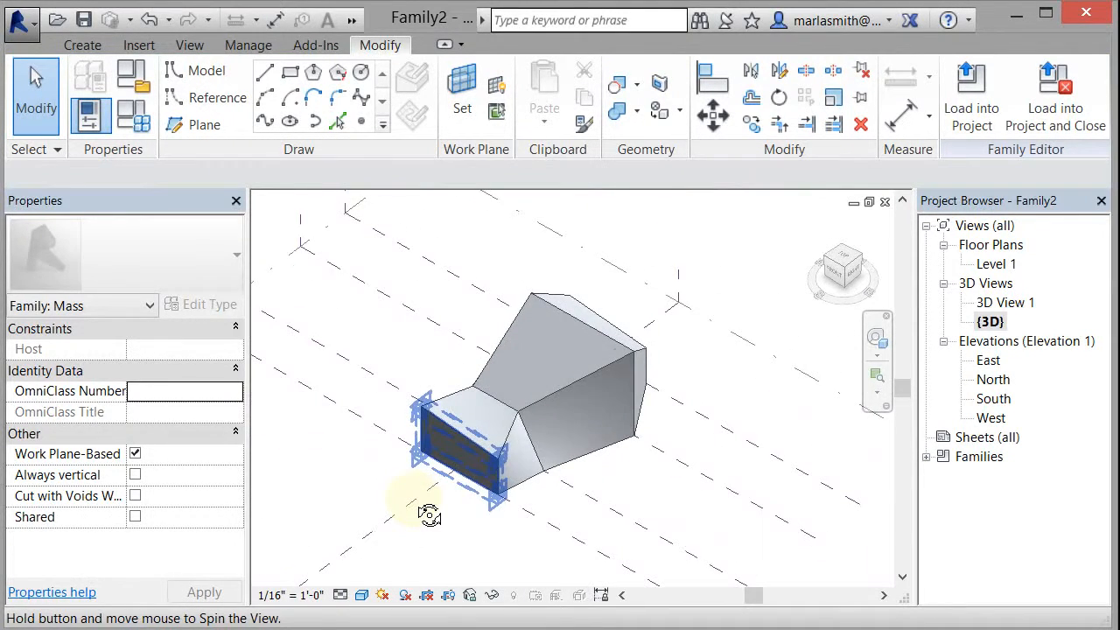